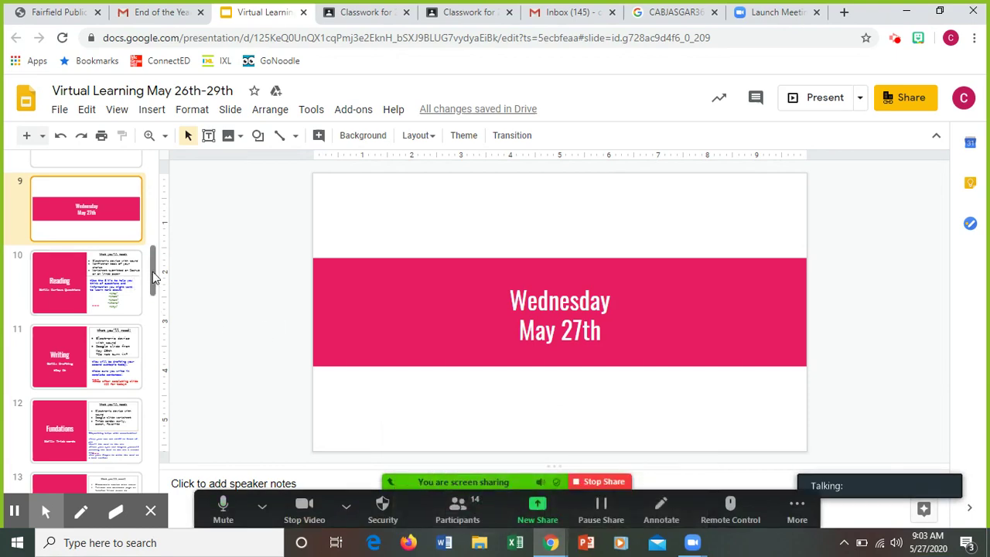
# Step: Review the Reading slide and move on toward the Writing slide on drafting
pyautogui.scroll(-3)
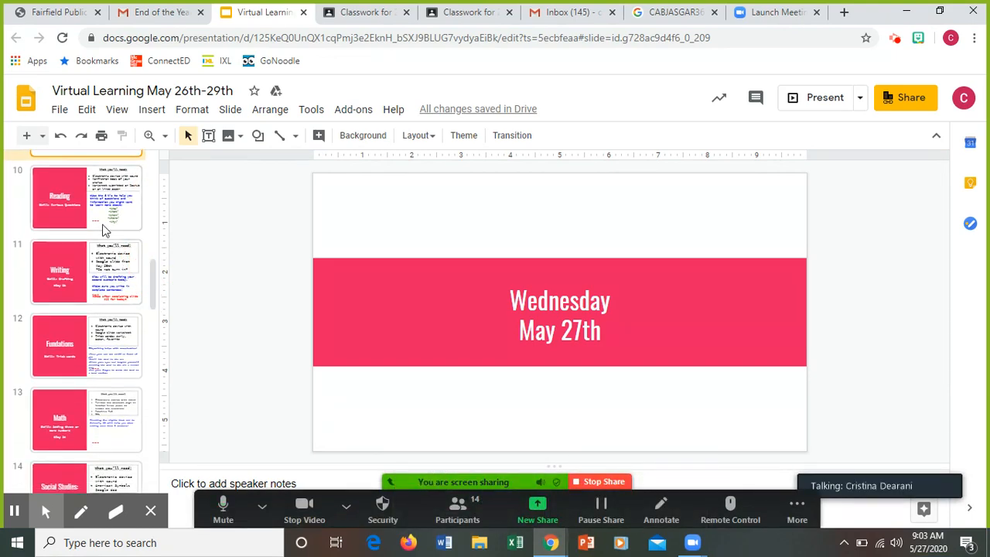
pyautogui.click(86, 203)
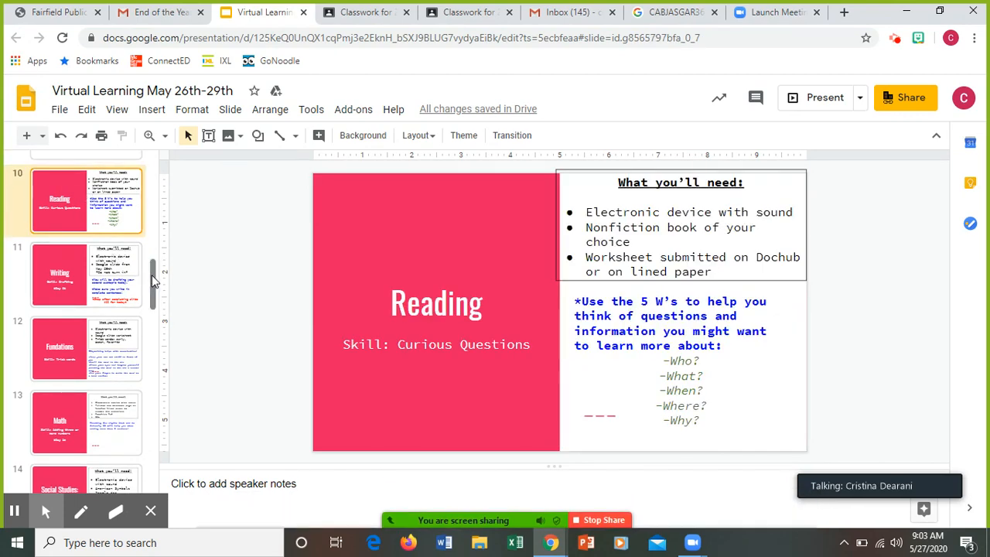
pyautogui.scroll(-3)
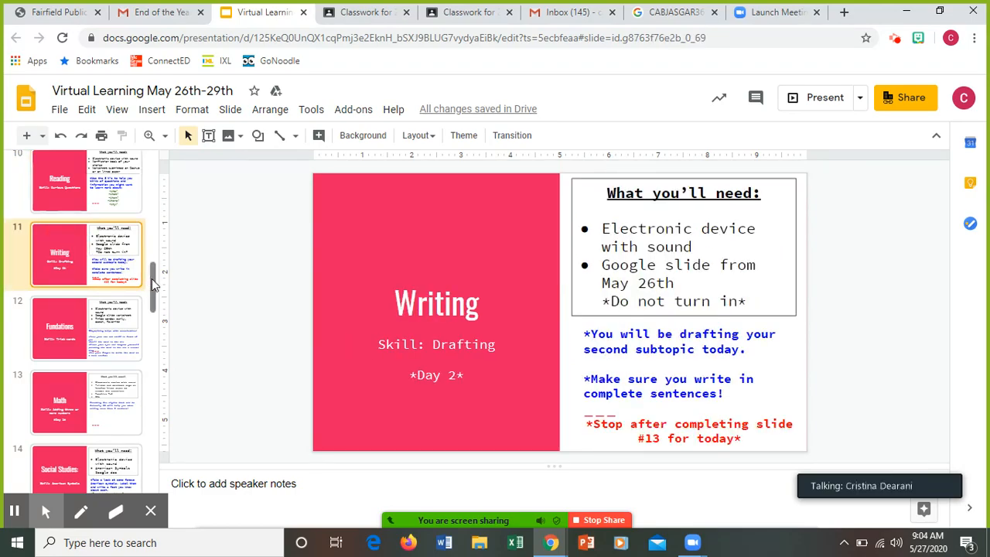
pyautogui.scroll(-3)
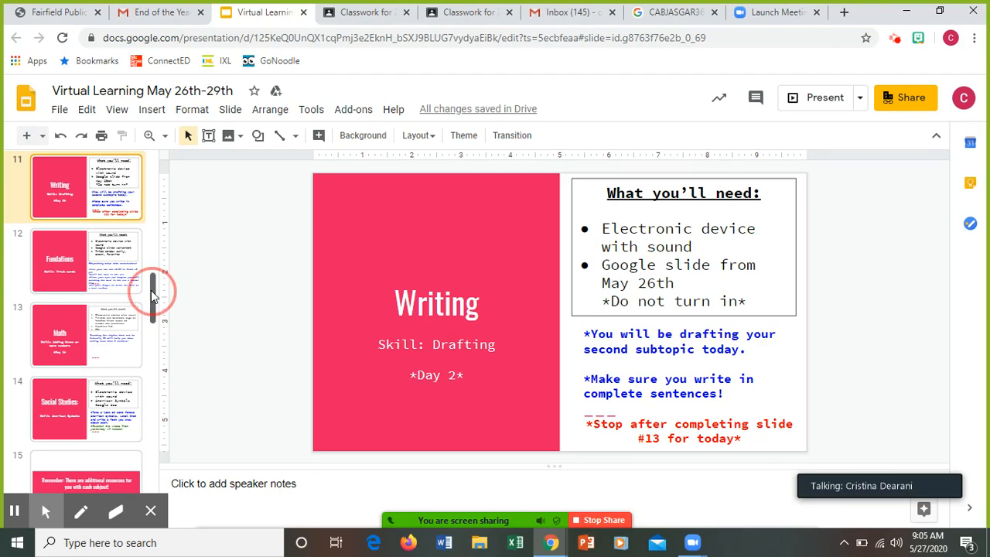
pyautogui.scroll(-3)
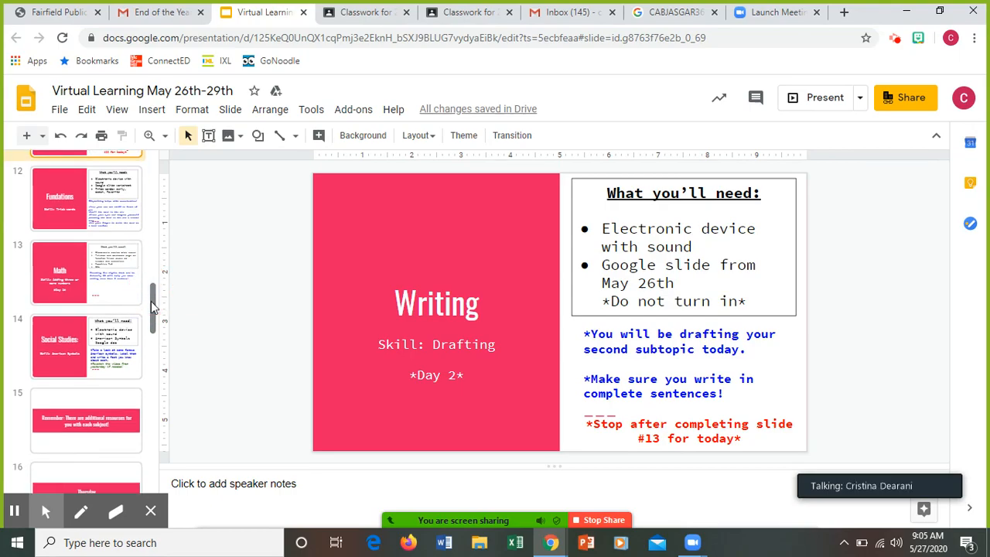
# Step: Show the Fundations trick words slide with its skywriting memorization steps
pyautogui.click(77, 208)
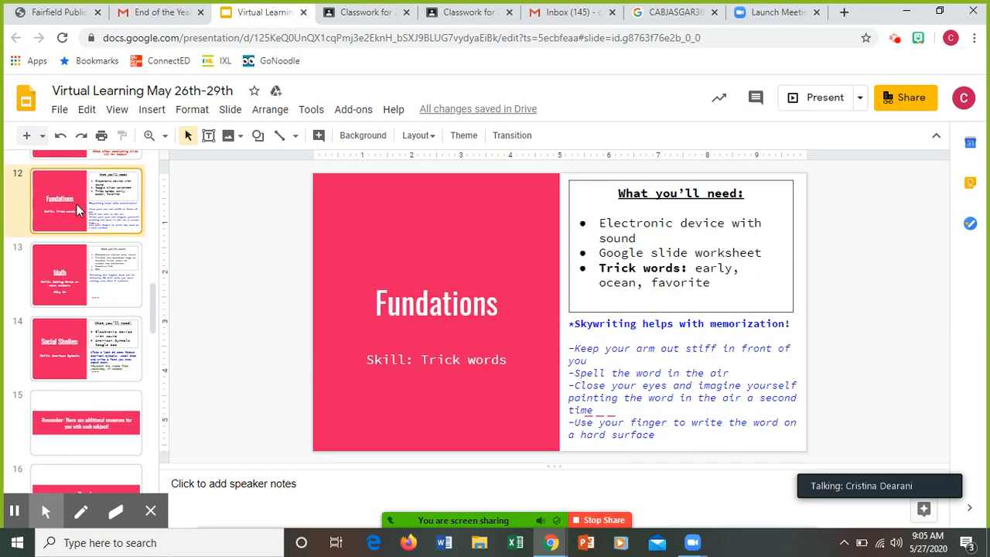
pyautogui.scroll(-3)
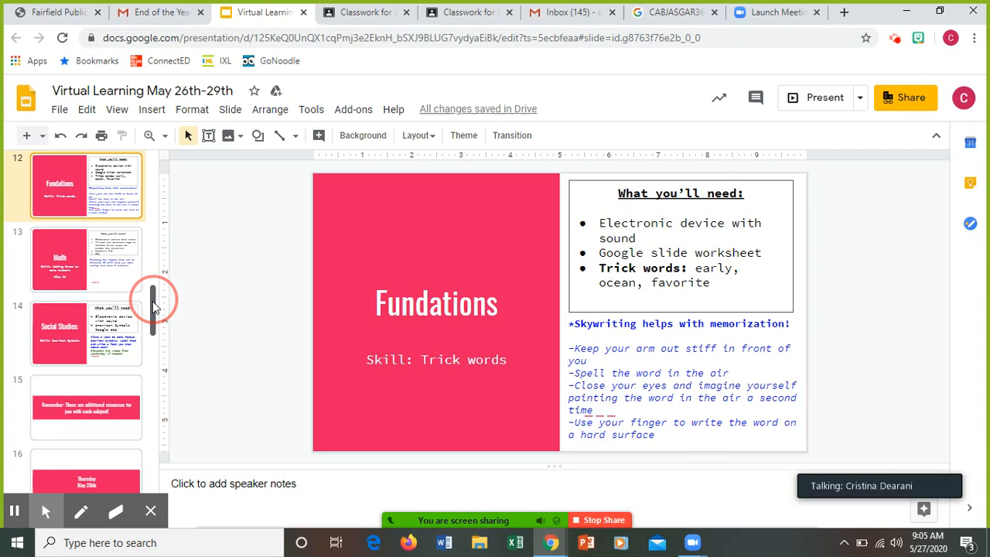
pyautogui.scroll(-3)
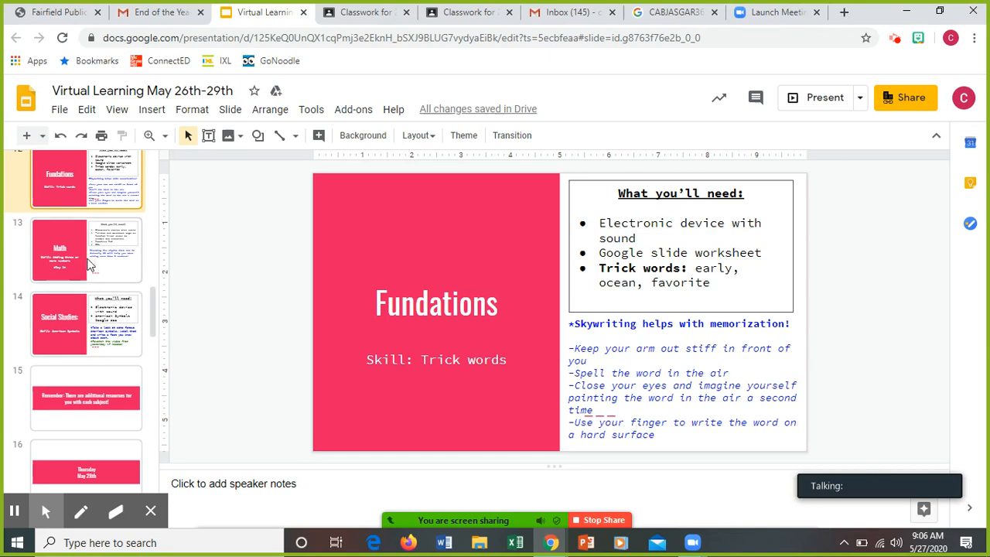
# Step: Review the Math adding-numbers and Social Studies American Symbols slides, then return to Classroom's Classwork page
pyautogui.click(85, 248)
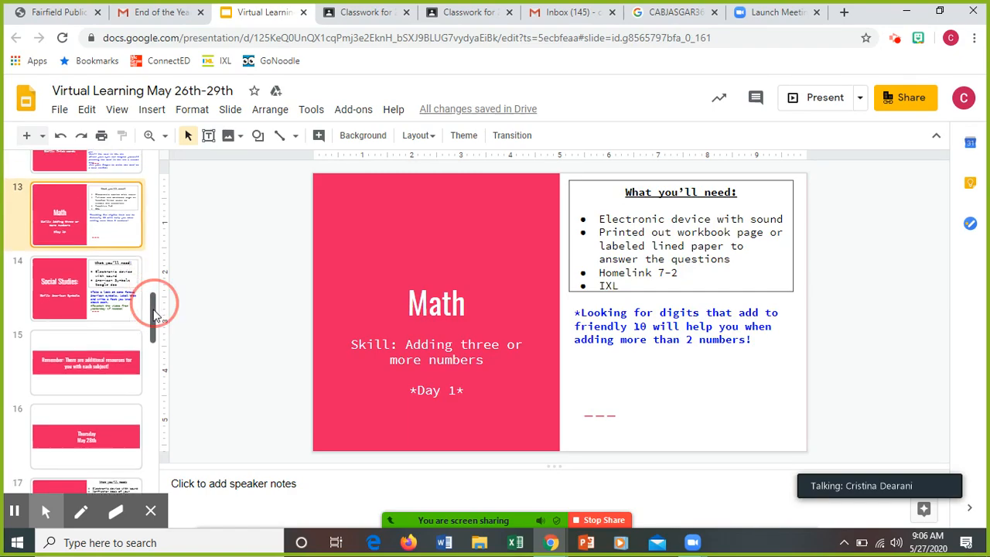
pyautogui.scroll(-3)
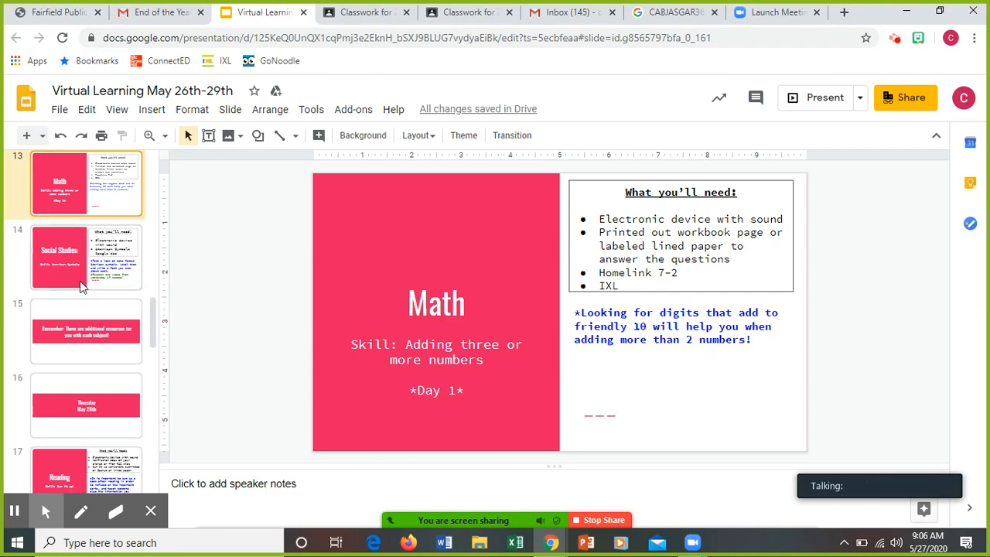
pyautogui.click(85, 262)
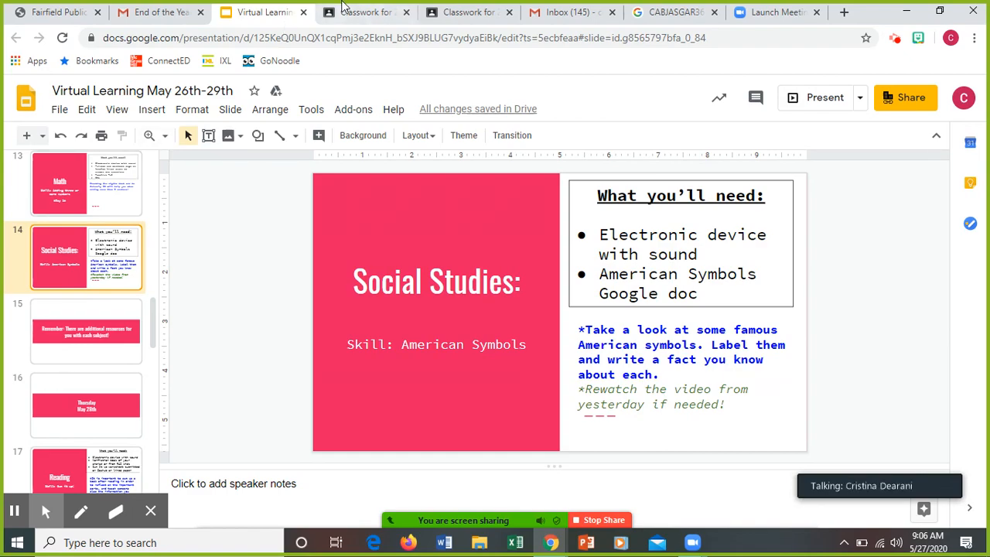
pyautogui.click(364, 12)
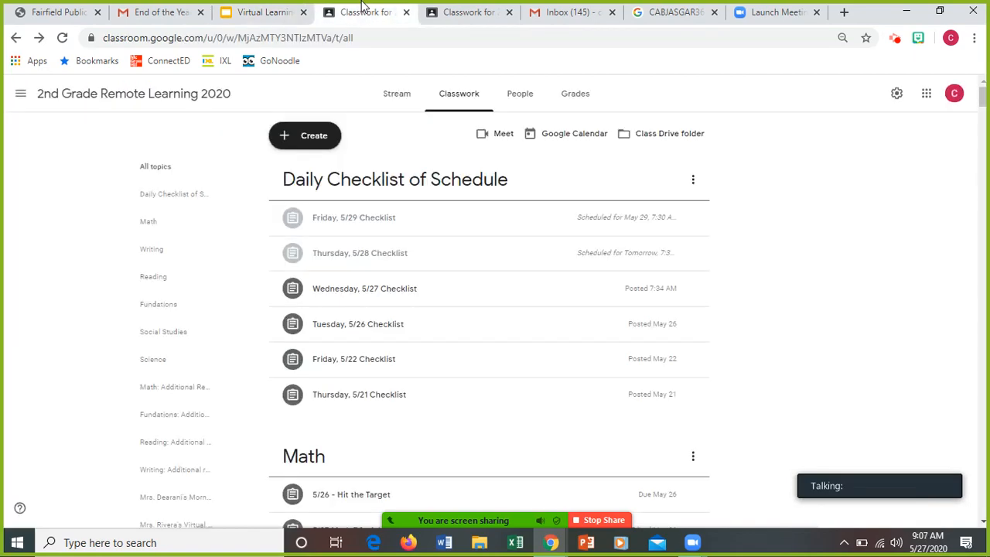
# Step: Show the student's Classwork view and scroll to the Math topic's assignment list
pyautogui.click(456, 12)
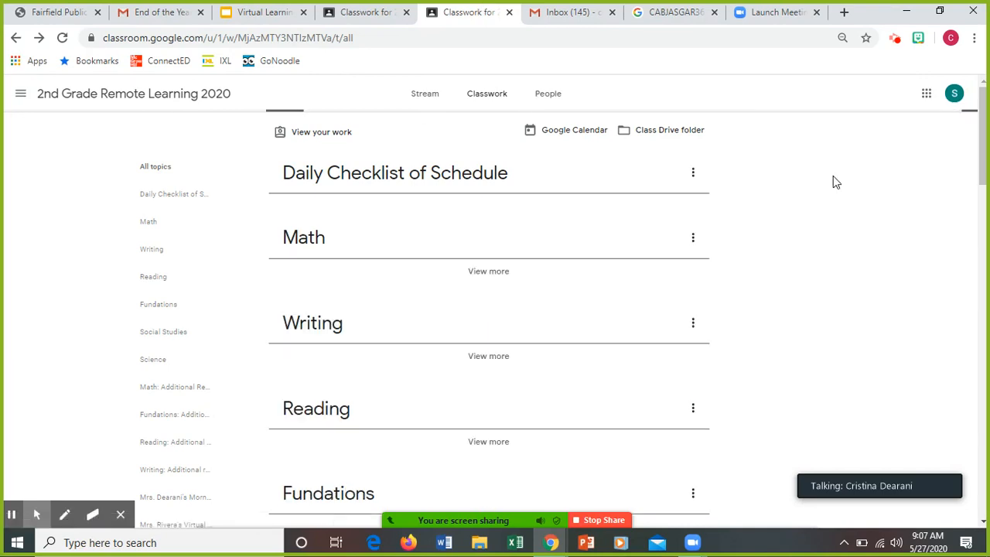
pyautogui.click(394, 173)
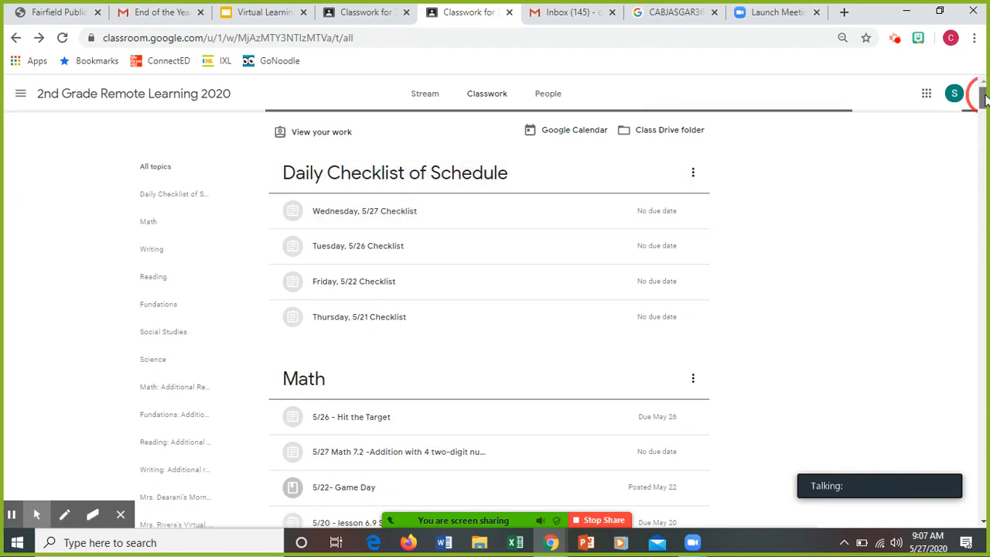
pyautogui.scroll(-3)
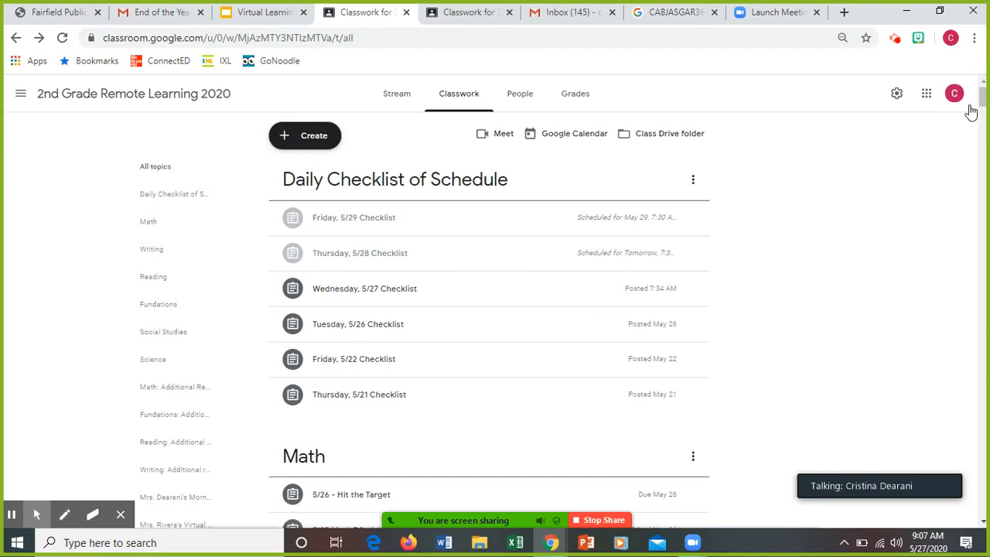
pyautogui.scroll(-3)
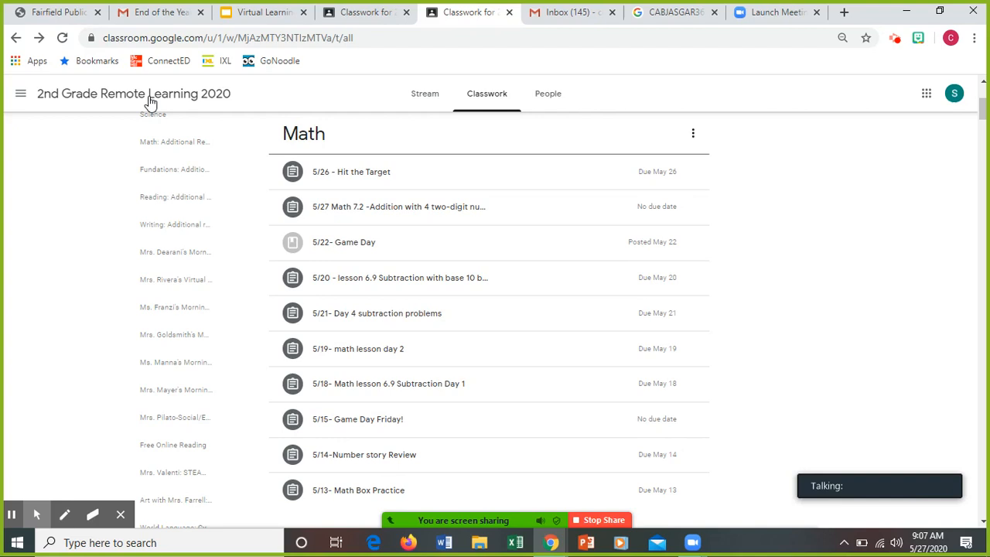
# Step: Reload Classwork and expand the 5/27 Math 7.2 addition assignment with its video and PDF attachments
pyautogui.click(61, 37)
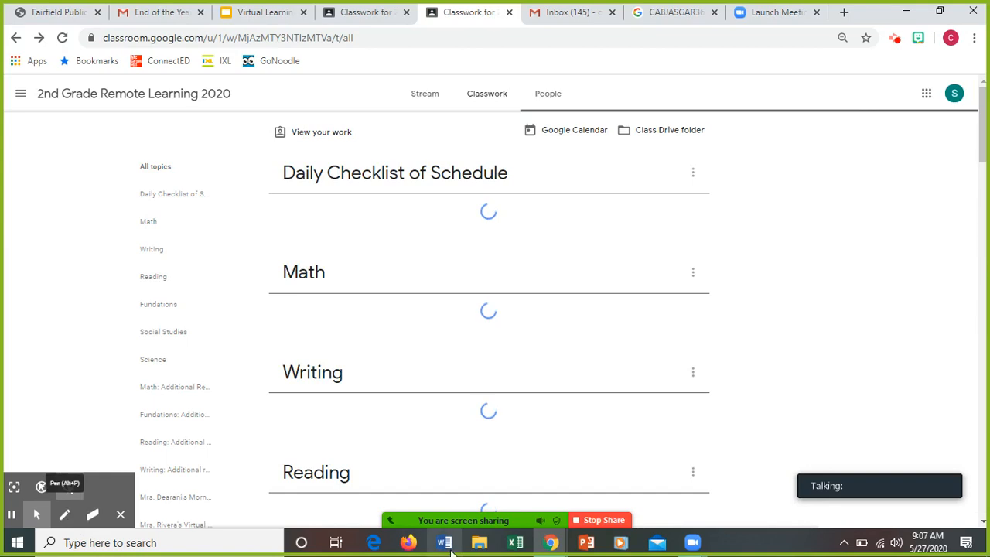
pyautogui.click(262, 507)
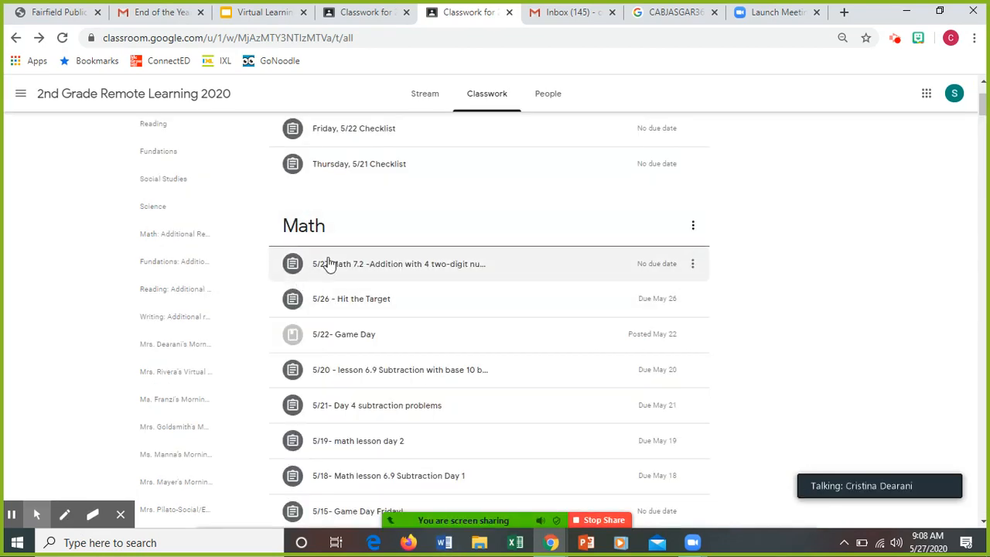
pyautogui.moveTo(327, 269)
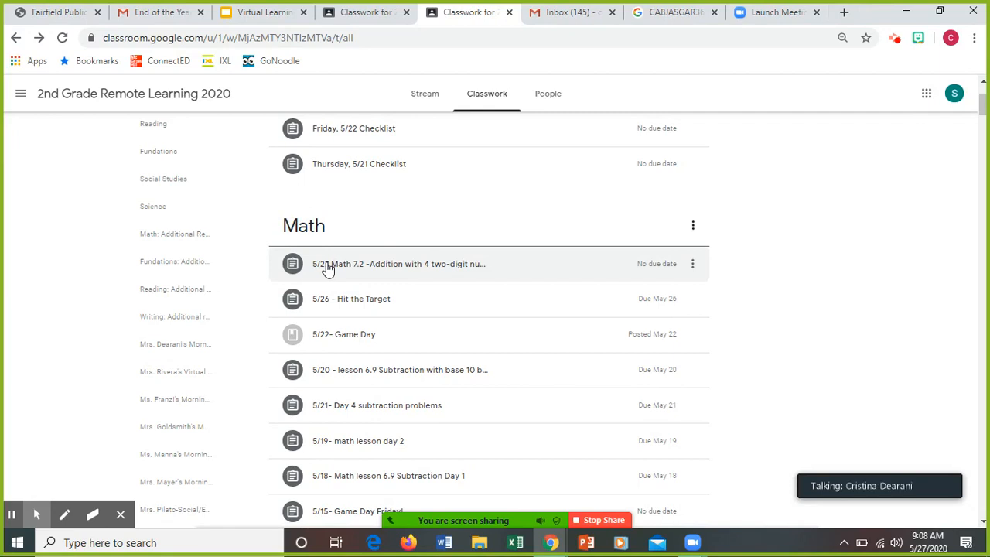
pyautogui.moveTo(390, 270)
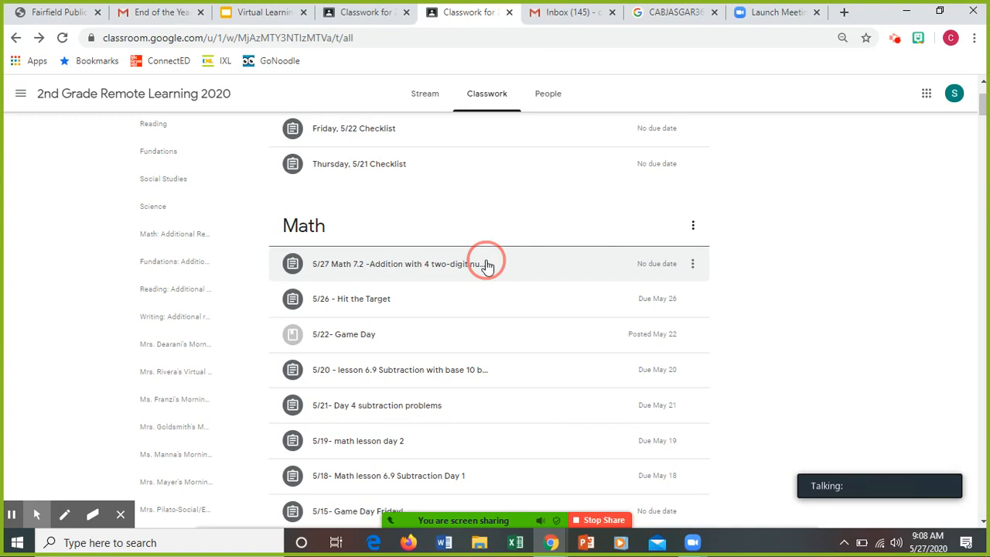
pyautogui.click(487, 263)
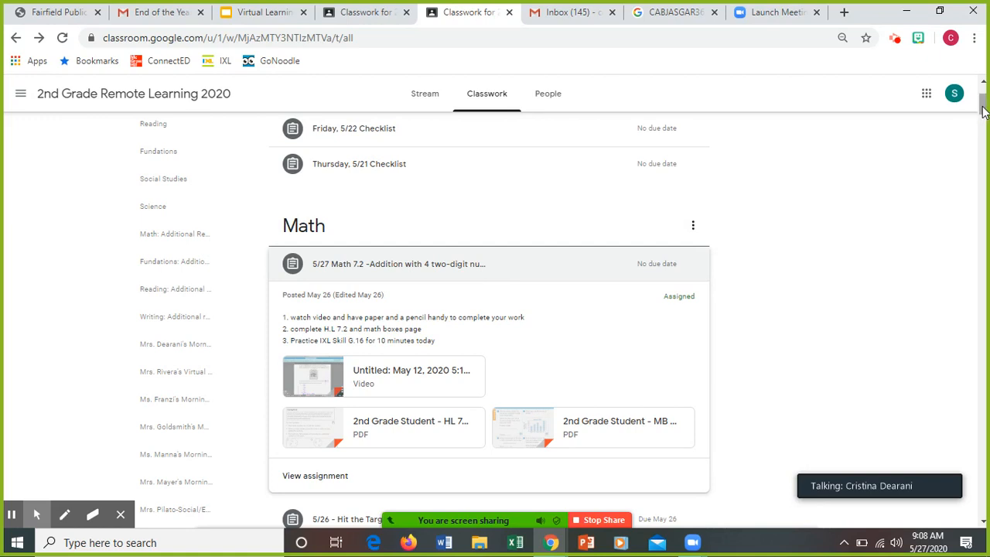
pyautogui.scroll(-3)
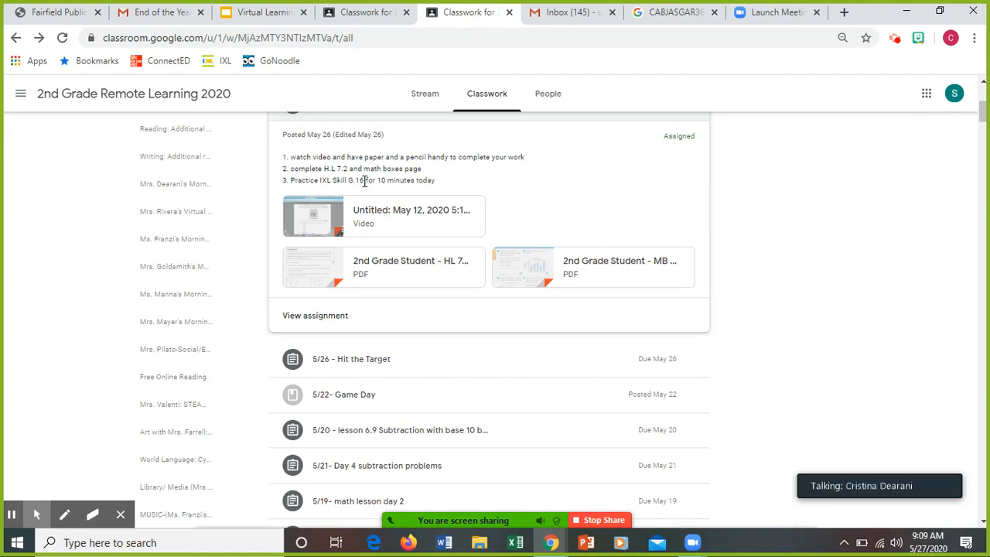
# Step: Expand the Wednesday May 27 Informational Writing assignment to show its drafting instructions
pyautogui.scroll(-3)
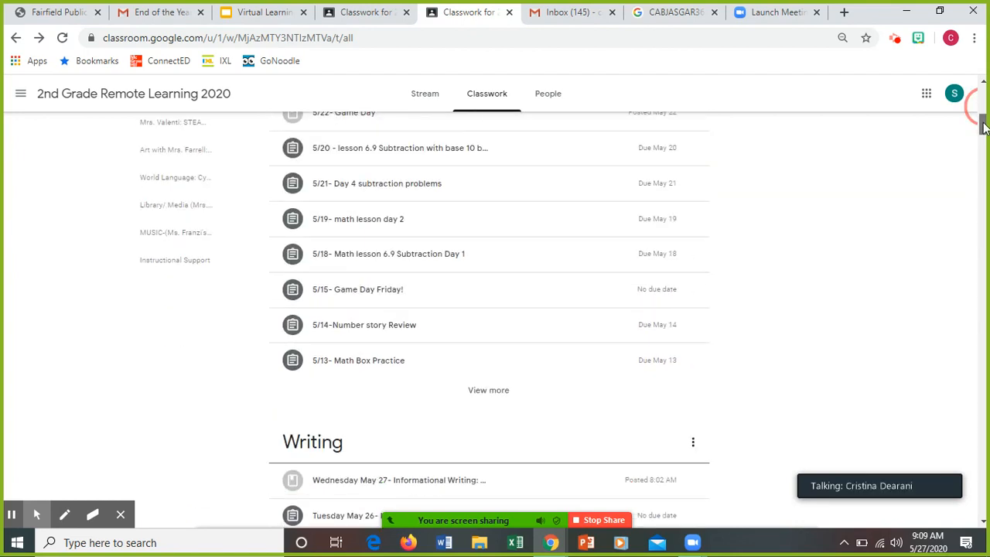
pyautogui.scroll(-3)
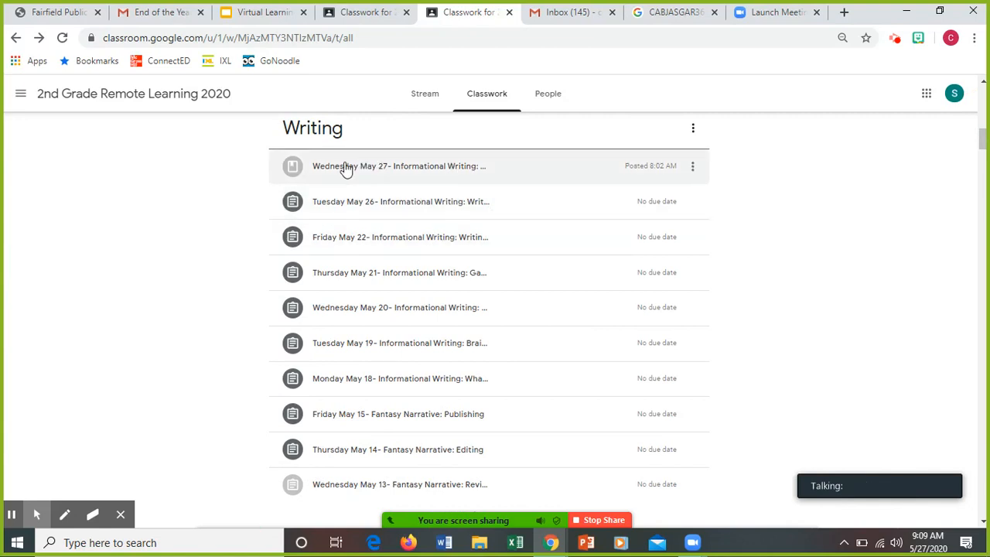
pyautogui.click(394, 172)
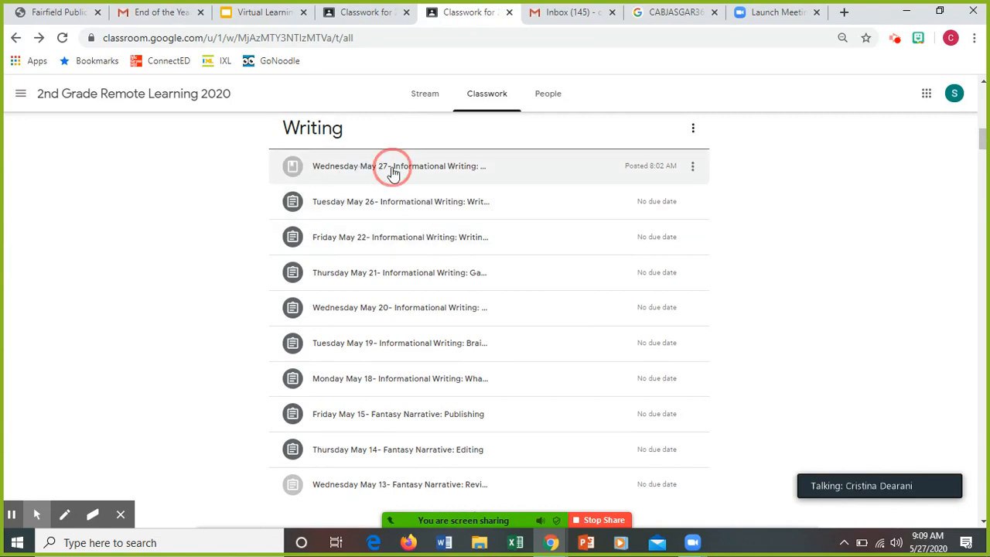
pyautogui.click(394, 167)
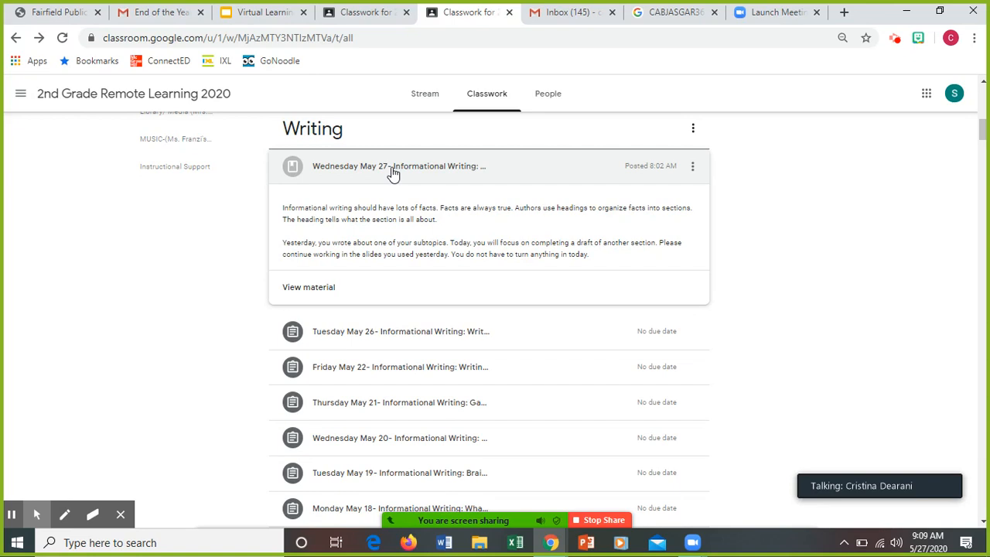
pyautogui.moveTo(928, 94)
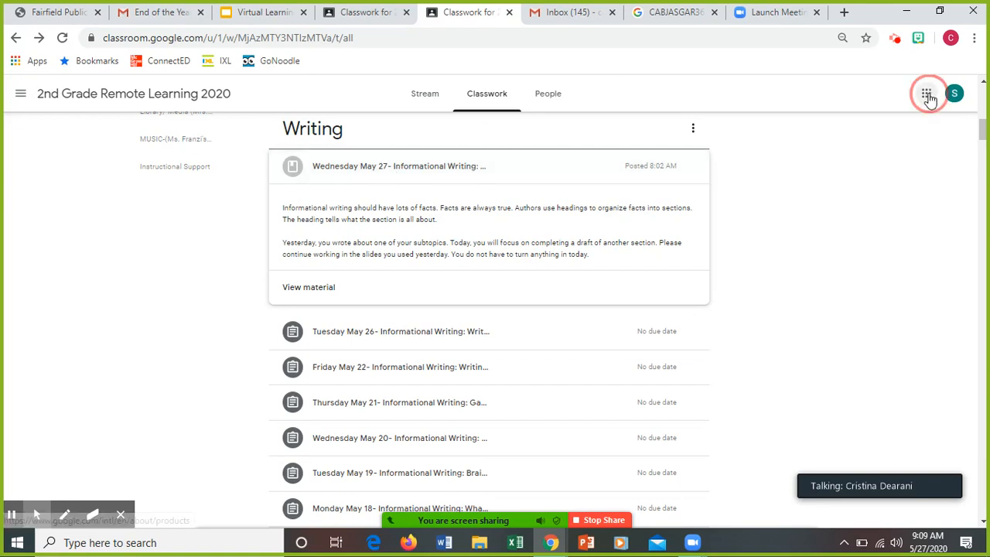
# Step: Go to the Google Slides home page and browse the recent student presentations
pyautogui.click(928, 93)
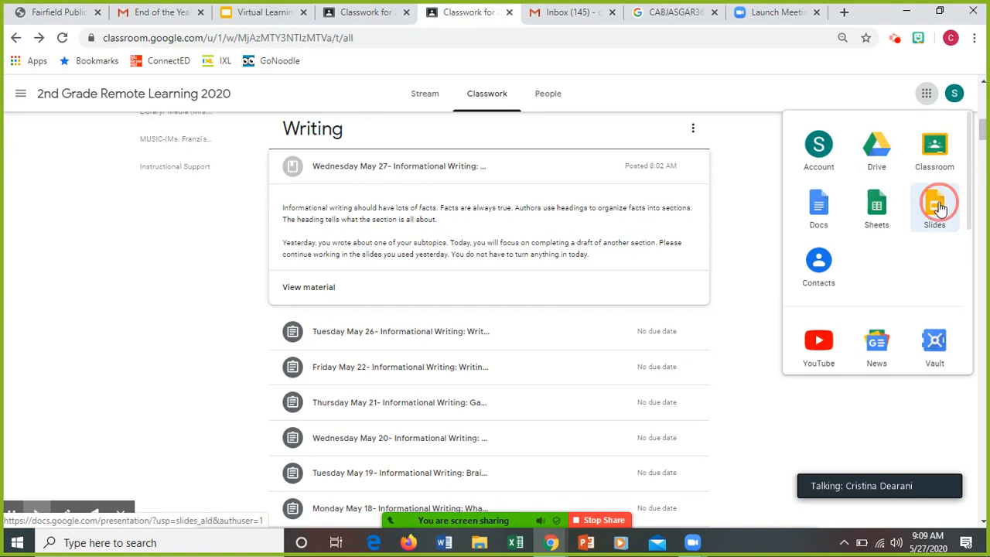
pyautogui.click(933, 207)
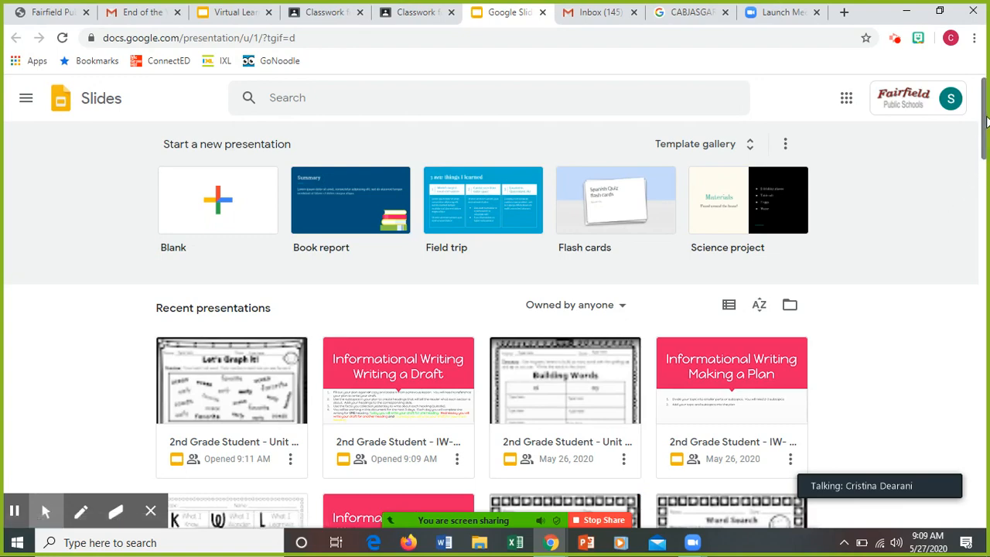
pyautogui.scroll(-3)
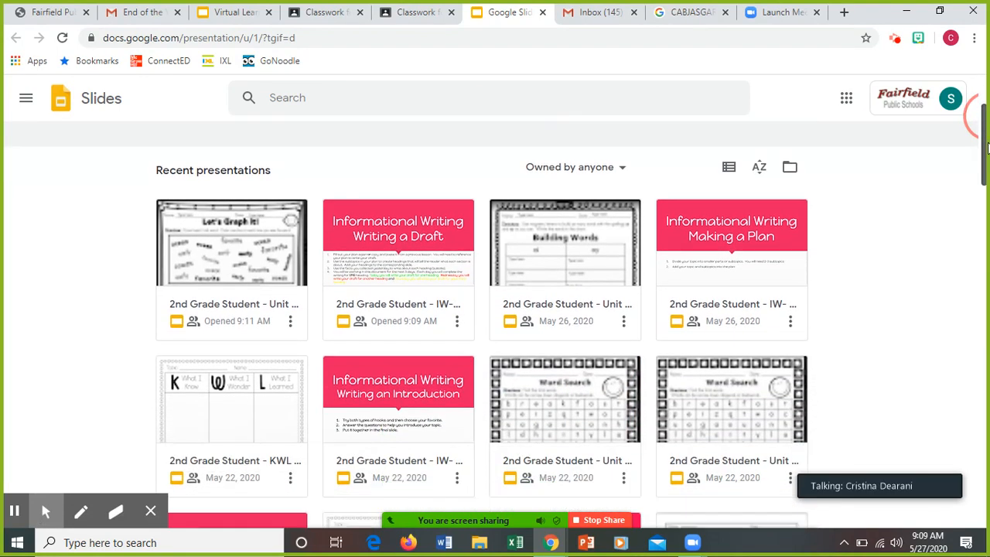
pyautogui.scroll(-3)
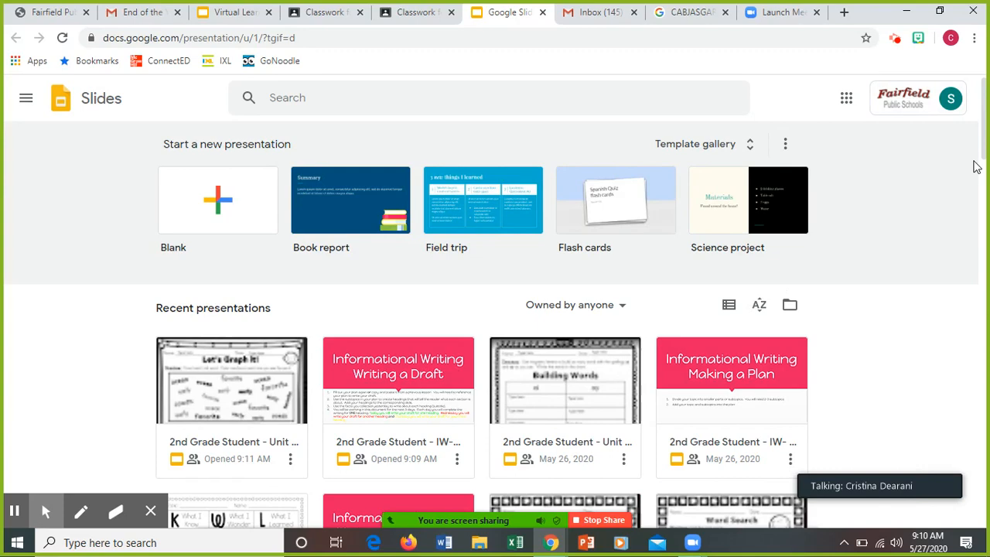
pyautogui.scroll(-3)
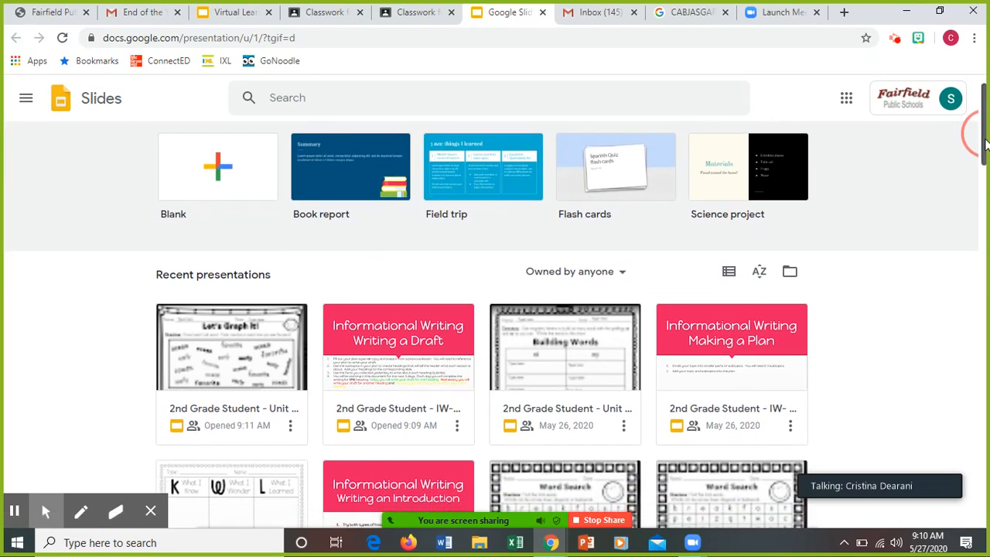
pyautogui.scroll(-3)
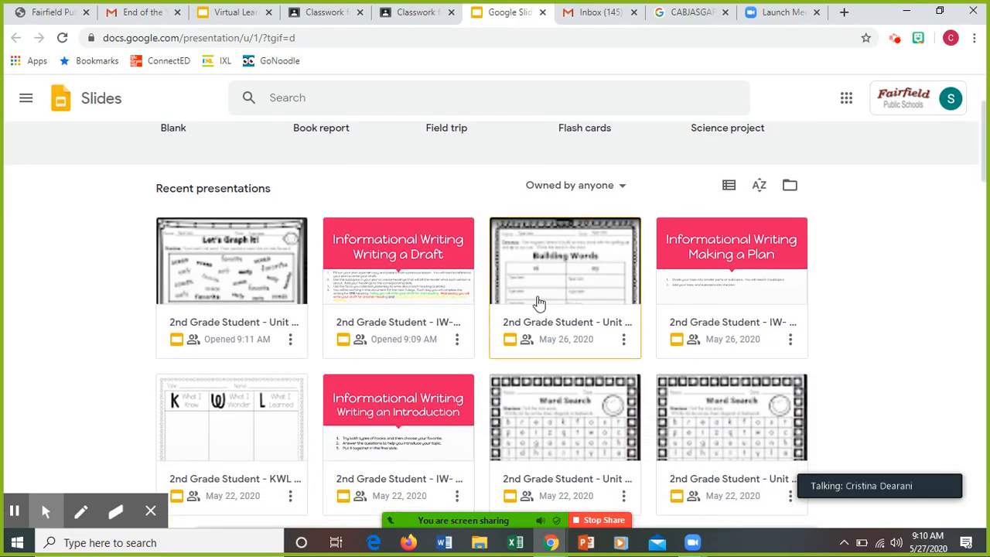
pyautogui.moveTo(414, 276)
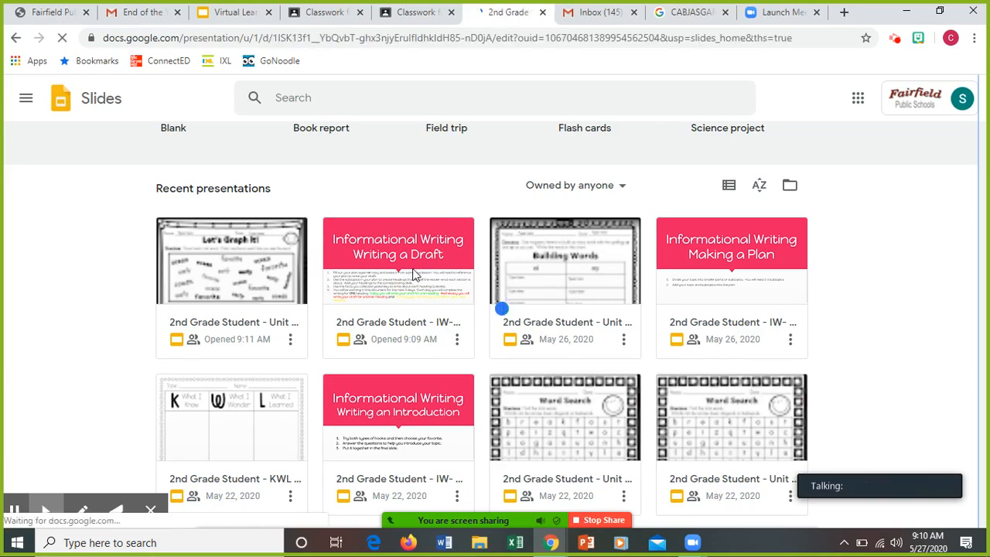
# Step: Open the 2nd Grade Student IW-Writing a Draft deck at its Drafting Day video lesson
pyautogui.doubleClick(399, 260)
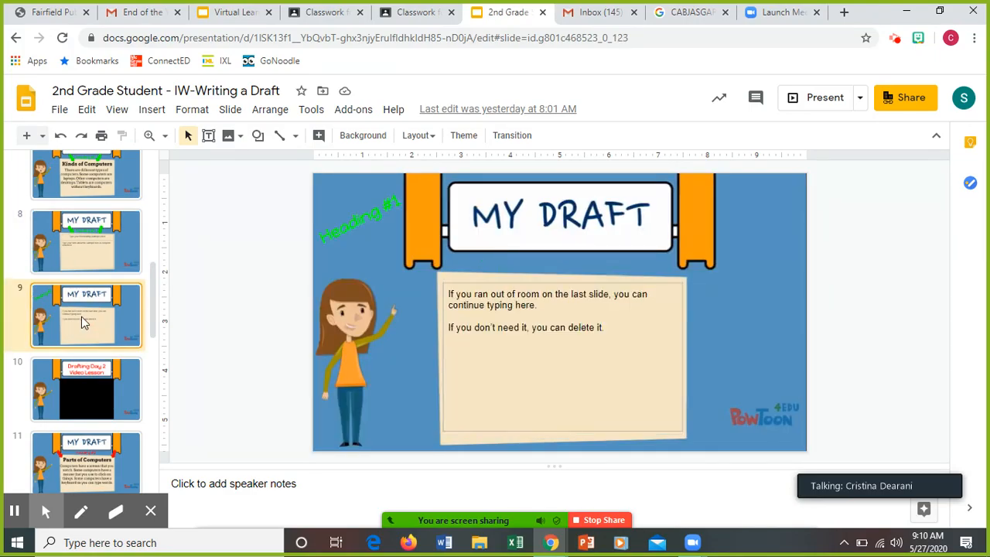
pyautogui.moveTo(135, 306)
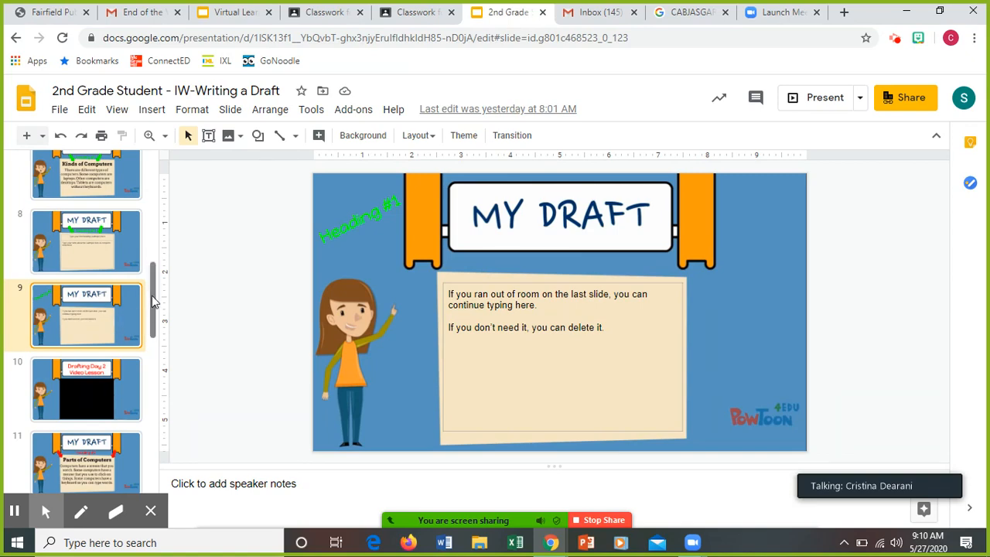
pyautogui.scroll(-3)
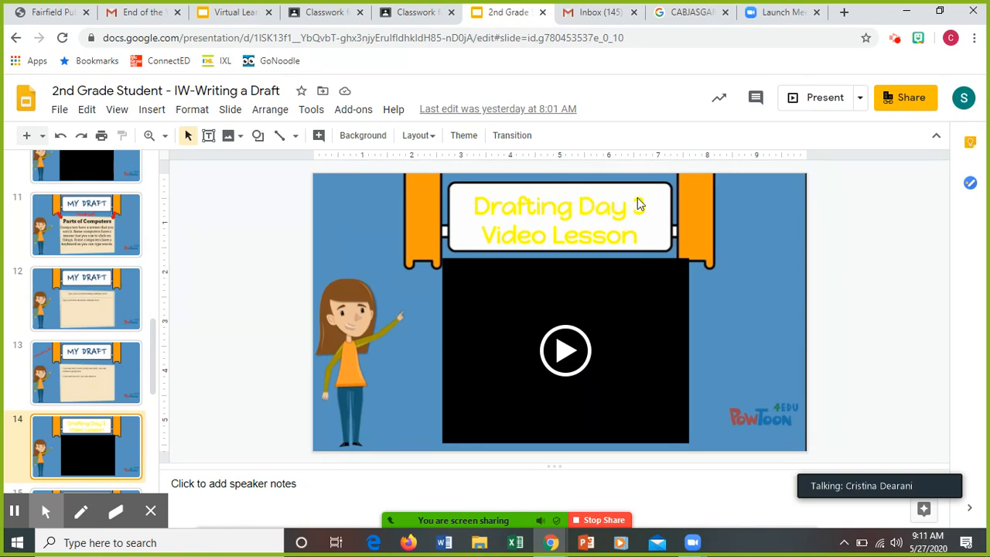
# Step: Go to the Drafting Day 2 Video Lesson slide and start its embedded video
pyautogui.write('3')
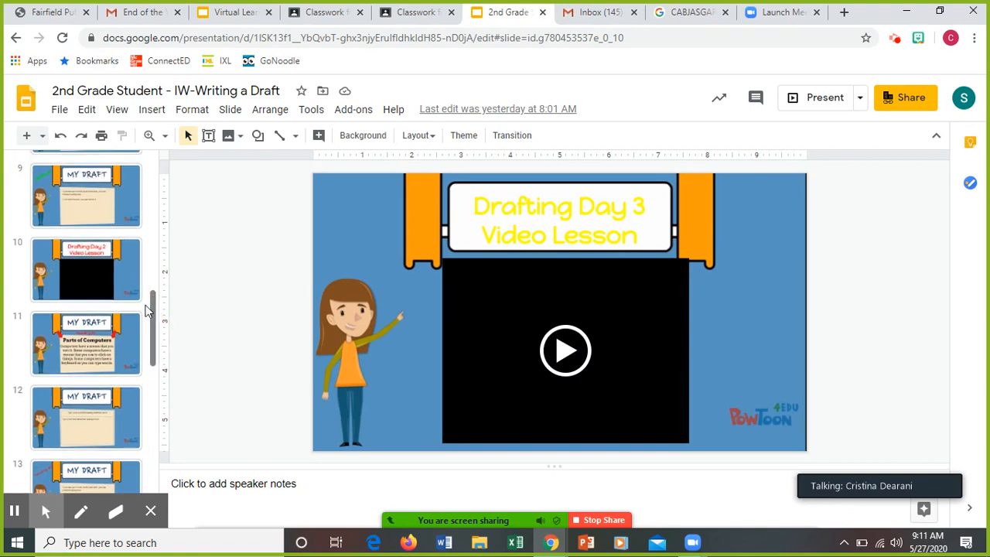
pyautogui.click(85, 270)
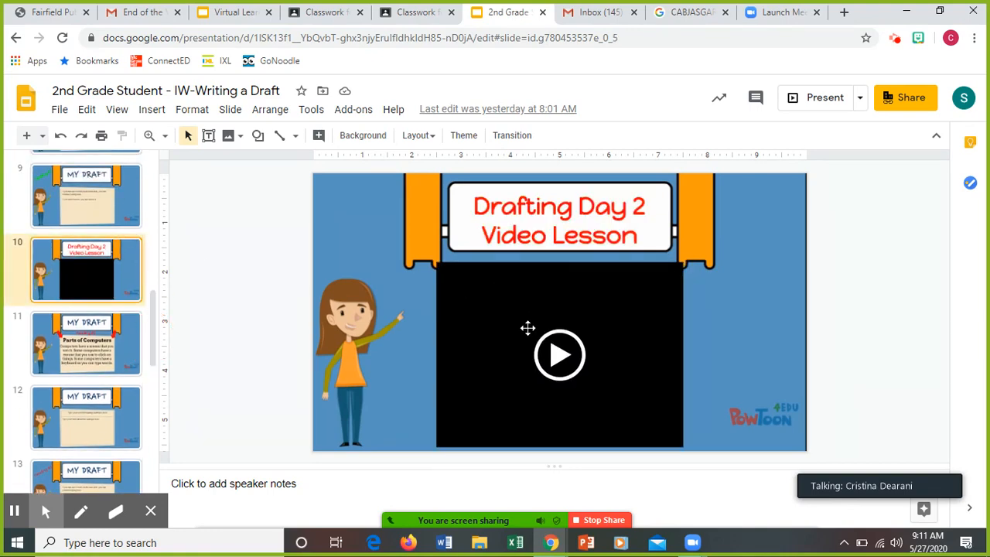
pyautogui.click(559, 354)
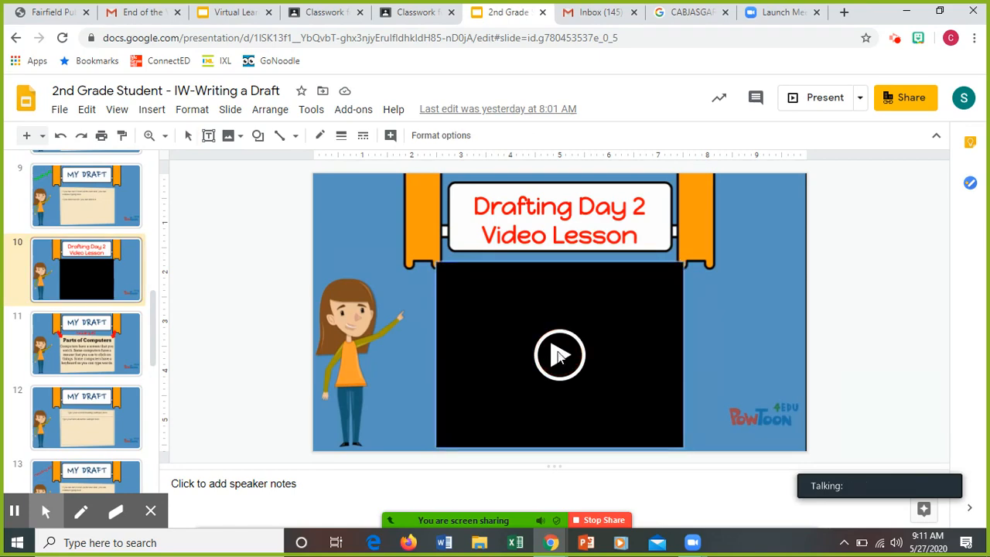
pyautogui.click(560, 354)
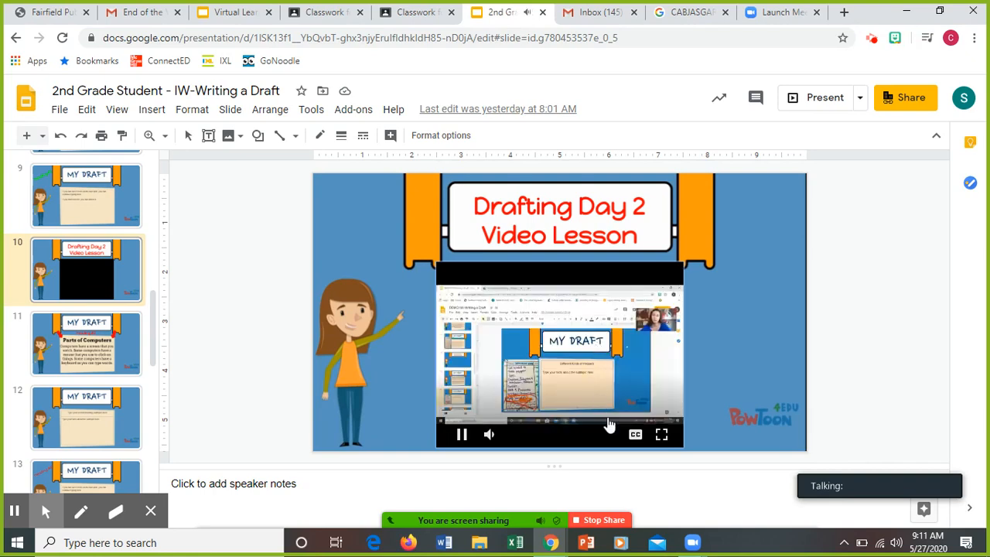
pyautogui.moveTo(461, 434)
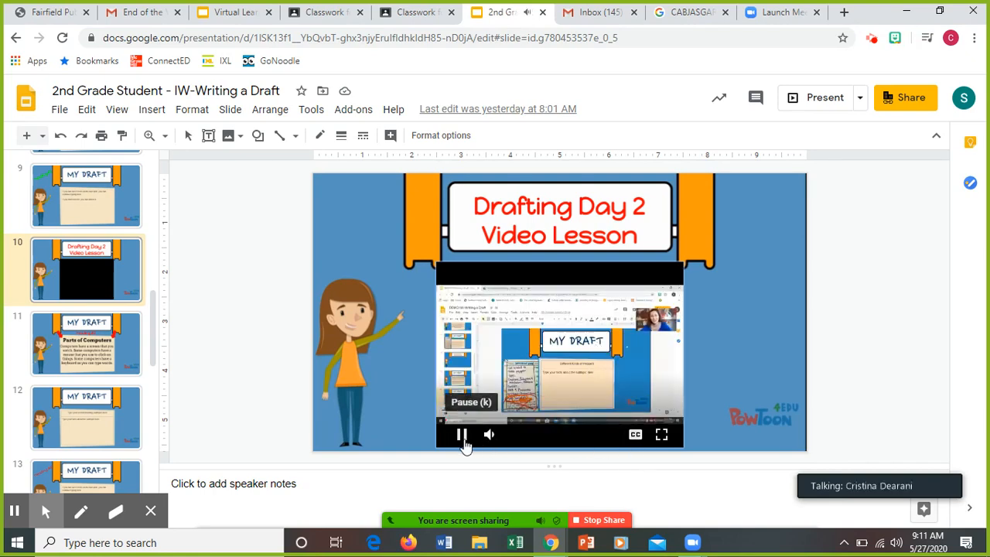
# Step: Pause the video and rewind it to the beginning
pyautogui.click(460, 433)
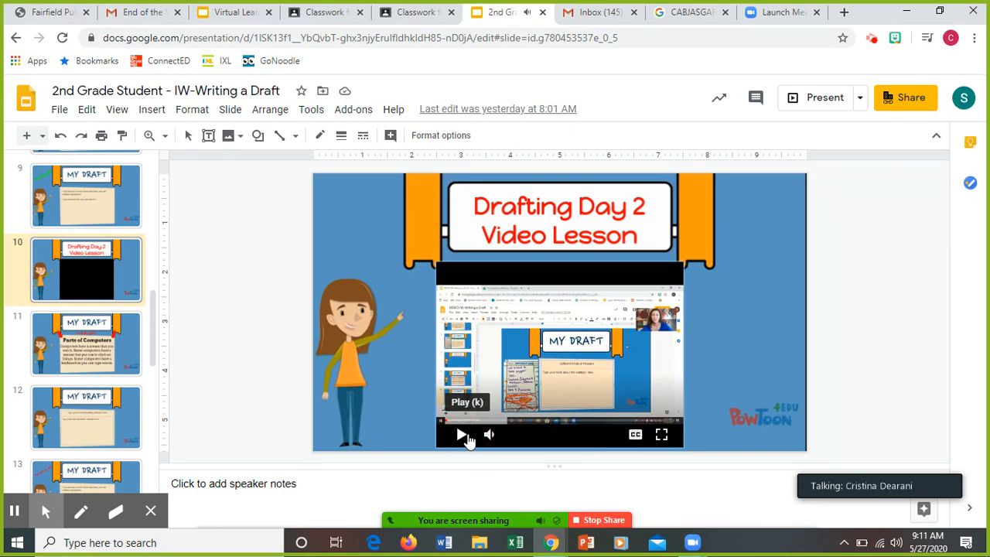
pyautogui.click(457, 434)
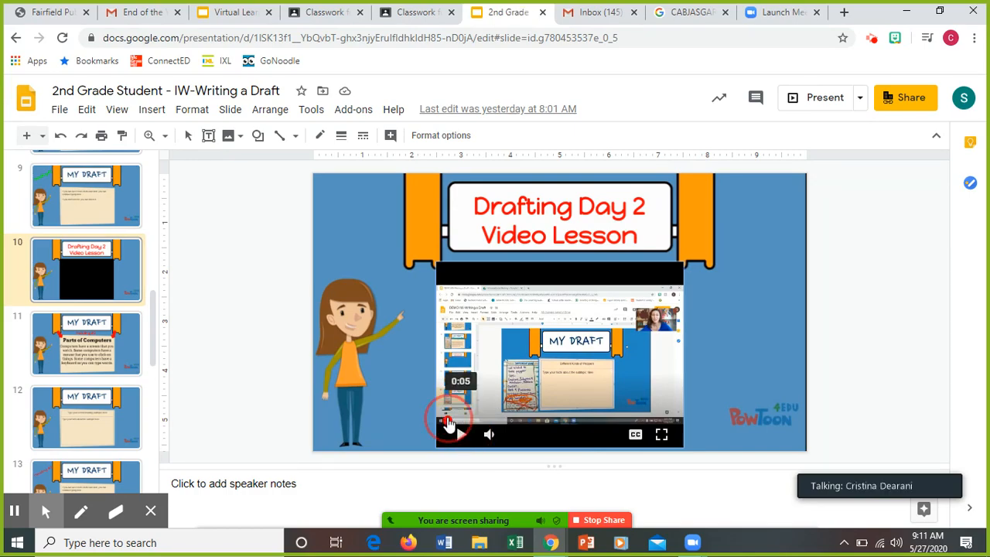
pyautogui.moveTo(449, 424); pyautogui.dragTo(498, 423)
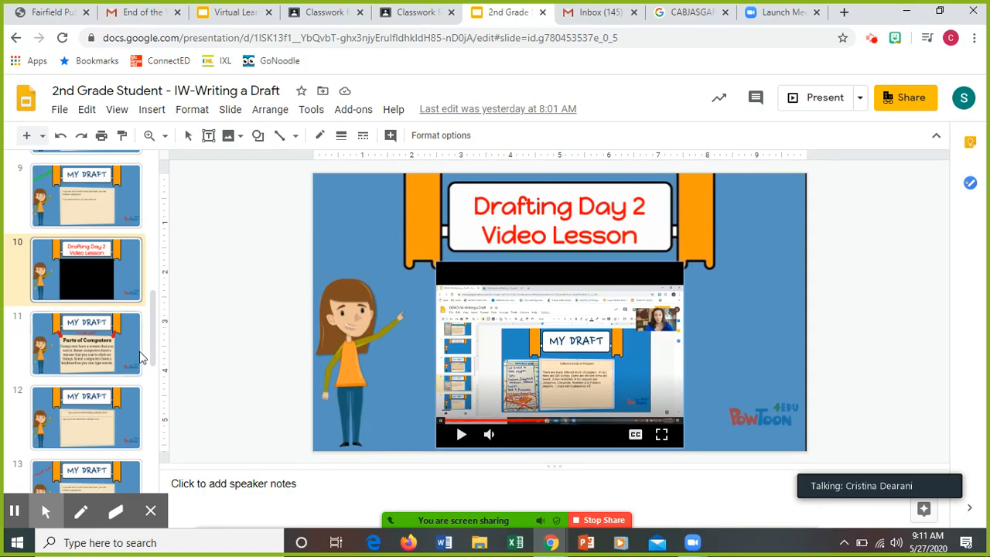
# Step: Step through the Parts of Computers example, Heading #2 draft slide and extra writing-room slide
pyautogui.click(85, 345)
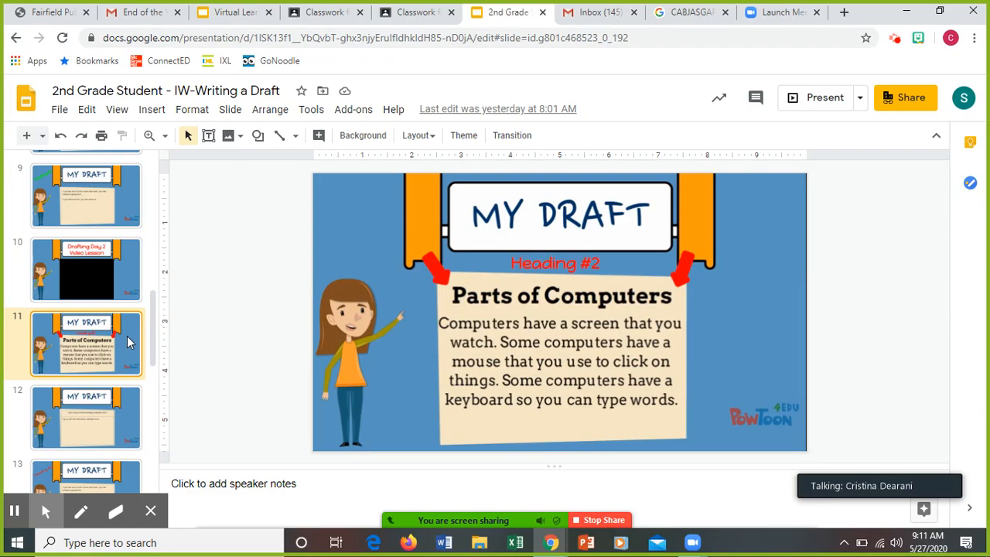
pyautogui.click(85, 417)
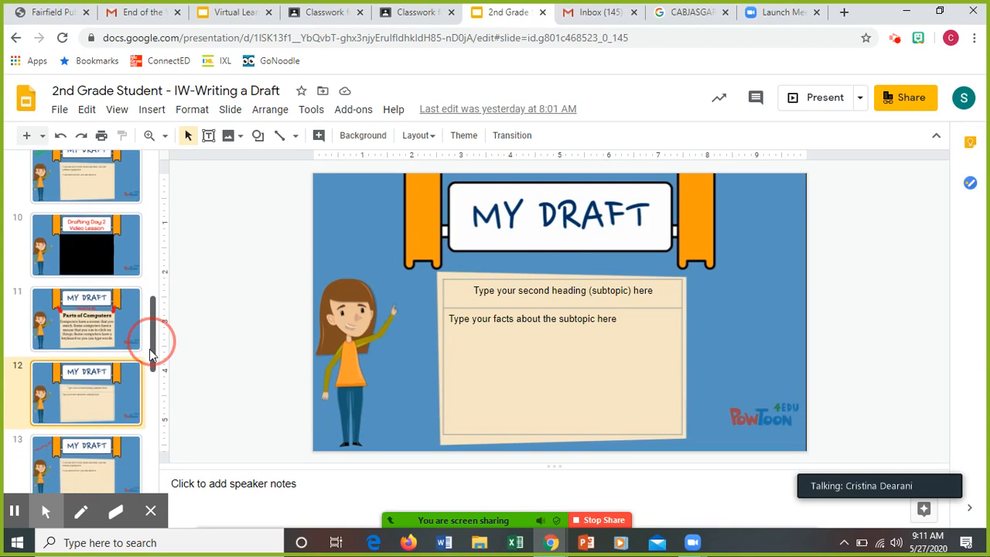
pyautogui.click(85, 445)
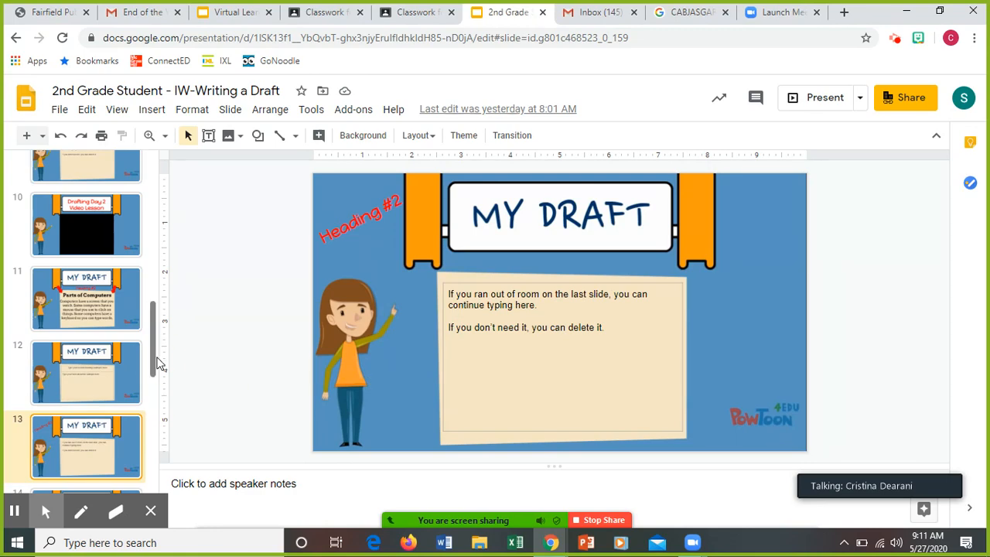
pyautogui.scroll(-3)
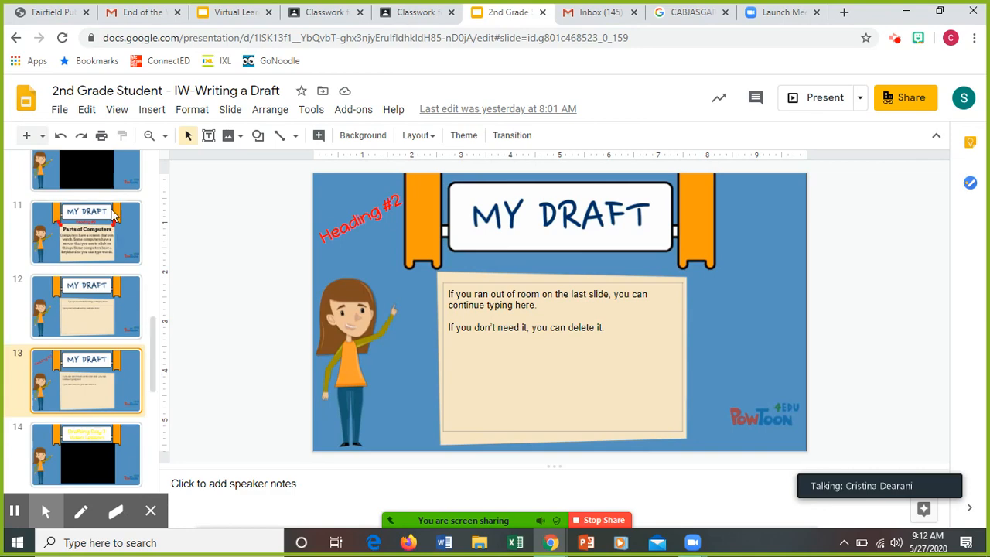
# Step: Leave the Writing a Draft deck via Slides home and return to the Classroom Classwork page
pyautogui.click(17, 39)
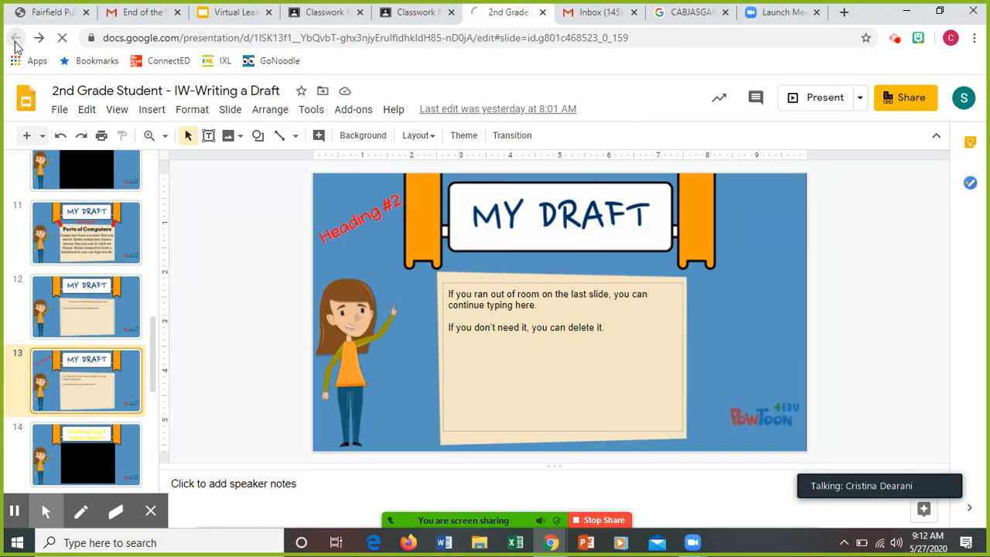
pyautogui.click(19, 38)
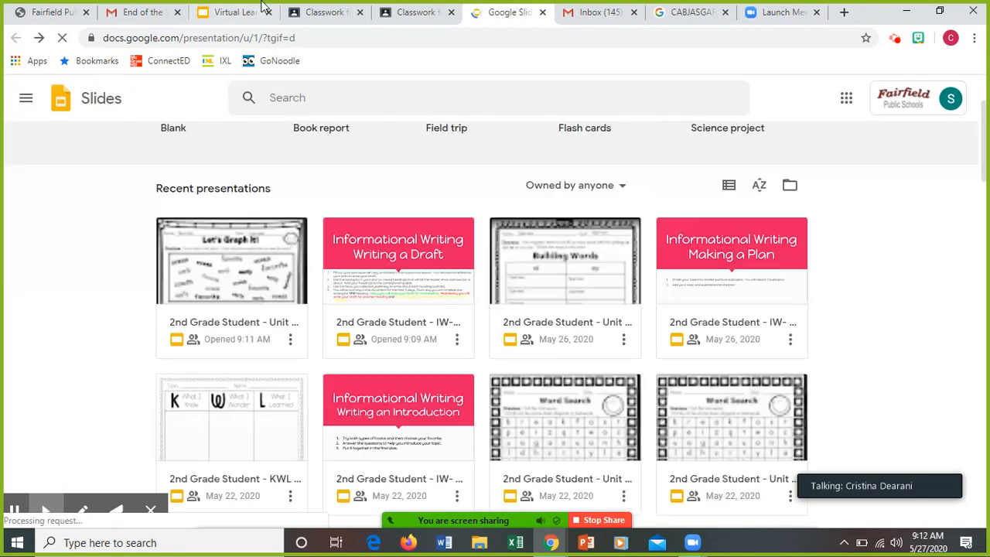
pyautogui.click(414, 13)
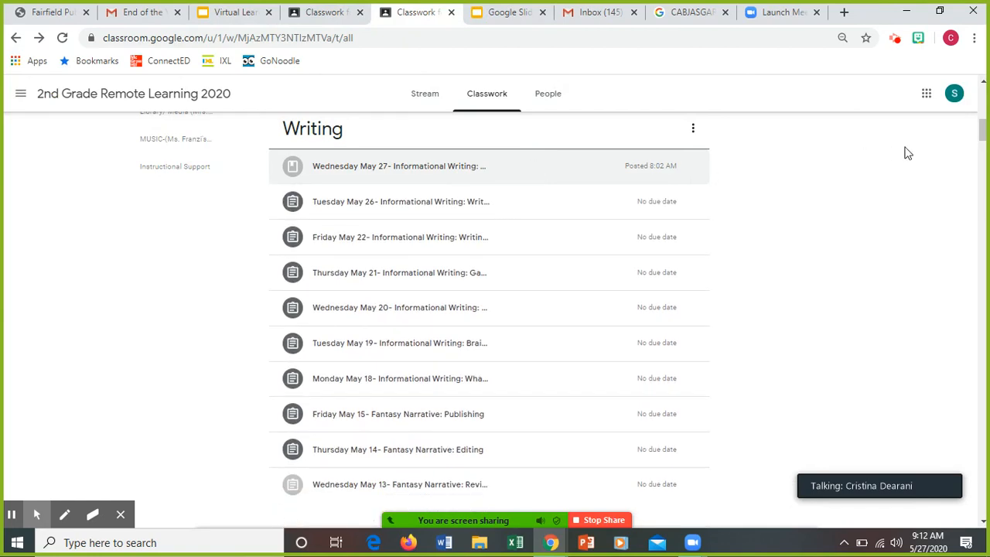
# Step: Scroll down the Classwork list toward the Reading topic's 5/27 Curious Questions assignment
pyautogui.scroll(-3)
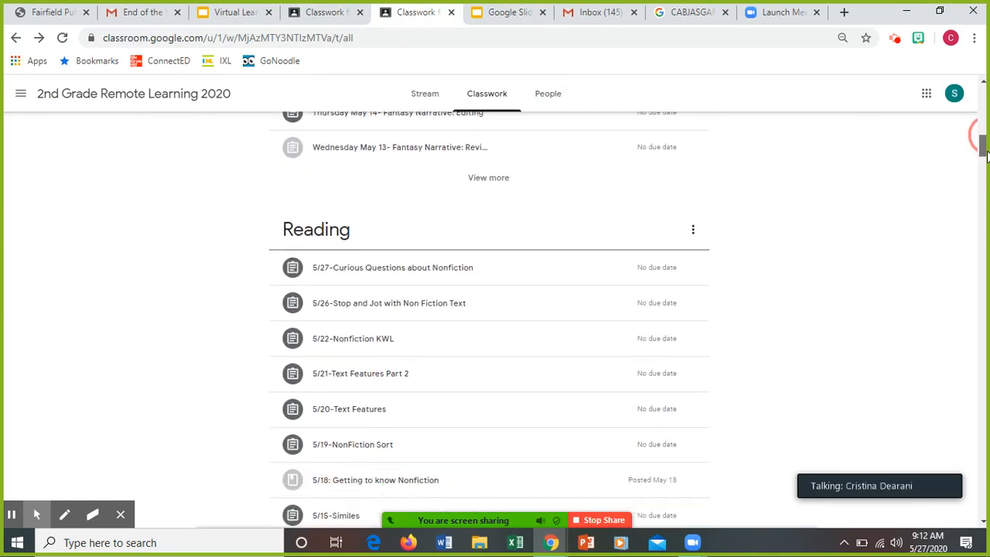
pyautogui.scroll(-3)
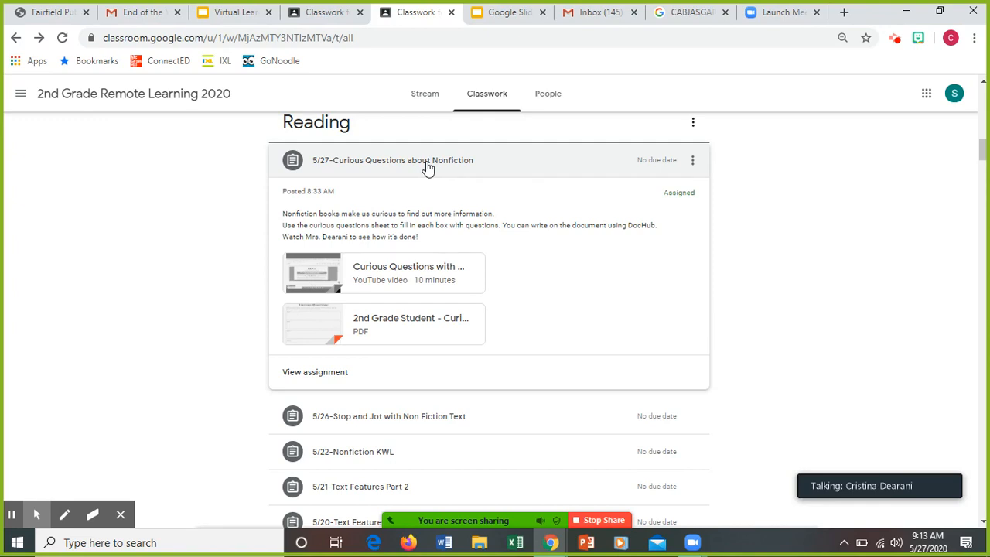
pyautogui.moveTo(325, 337)
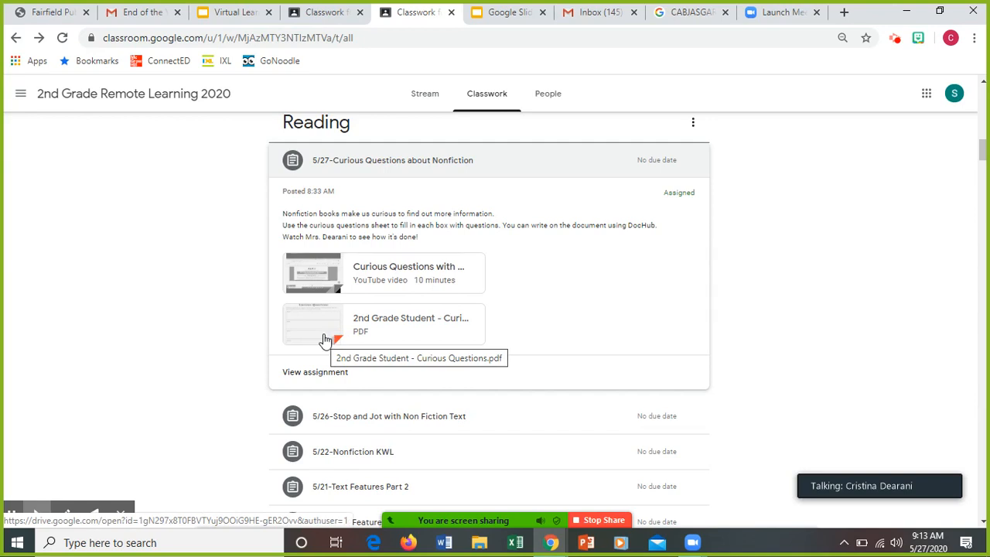
pyautogui.moveTo(321, 272)
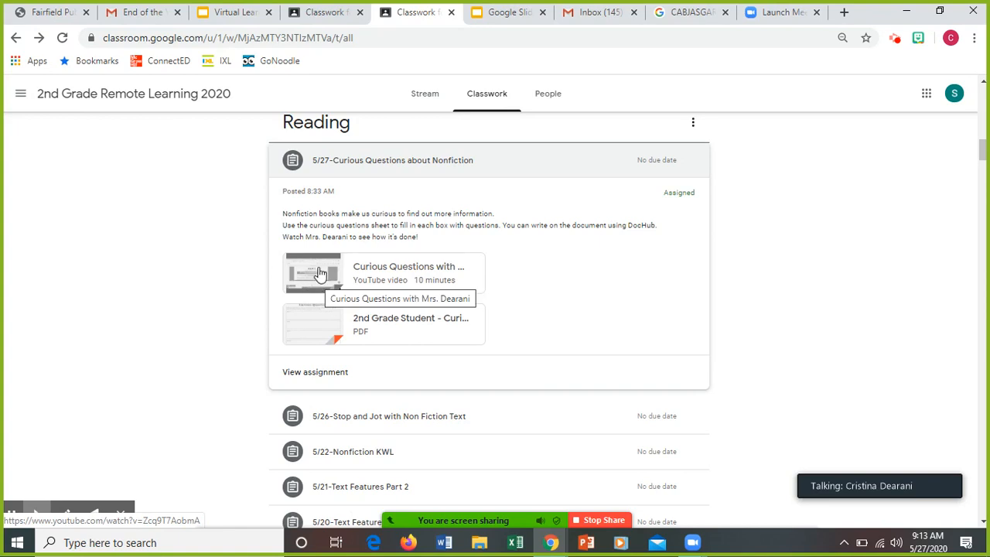
pyautogui.moveTo(318, 266)
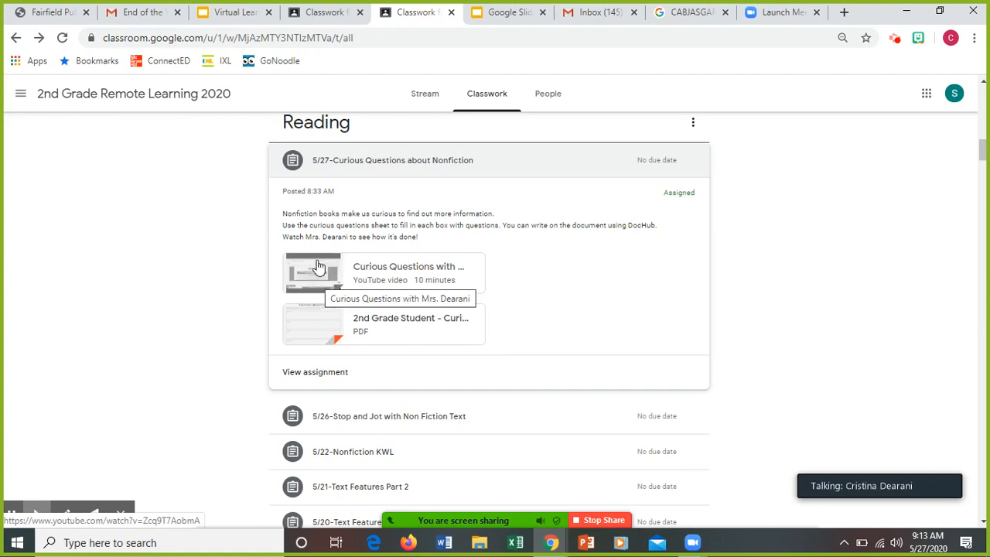
pyautogui.moveTo(325, 281)
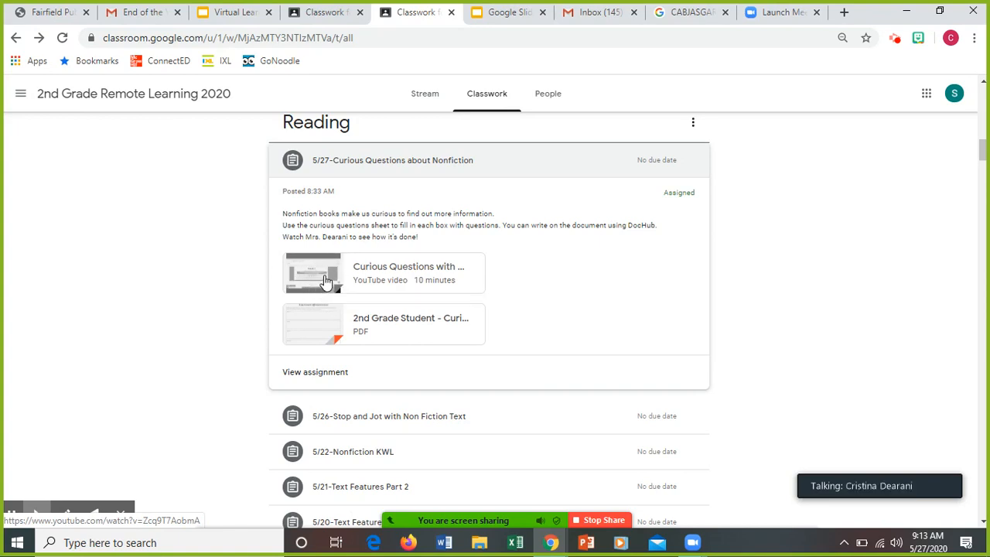
pyautogui.moveTo(312, 285)
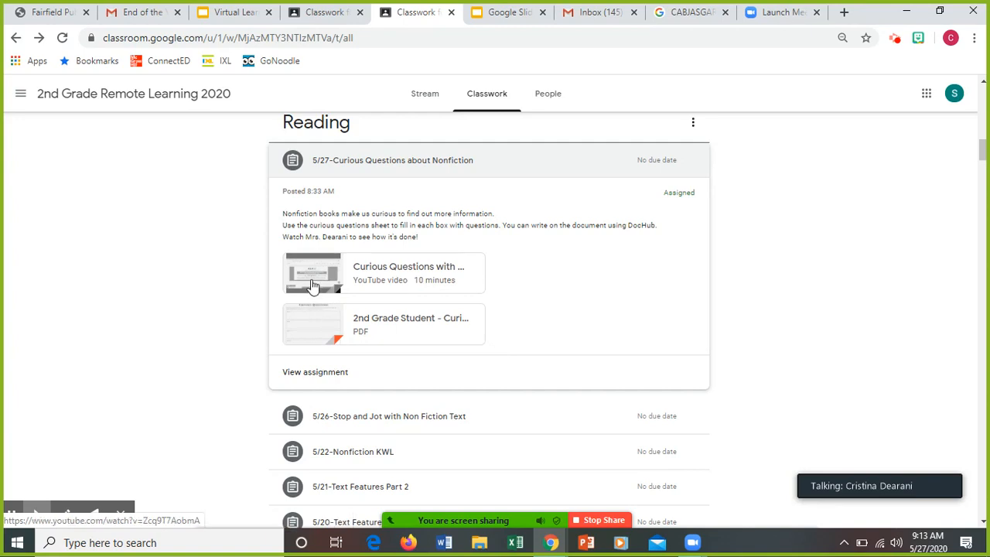
pyautogui.moveTo(313, 282)
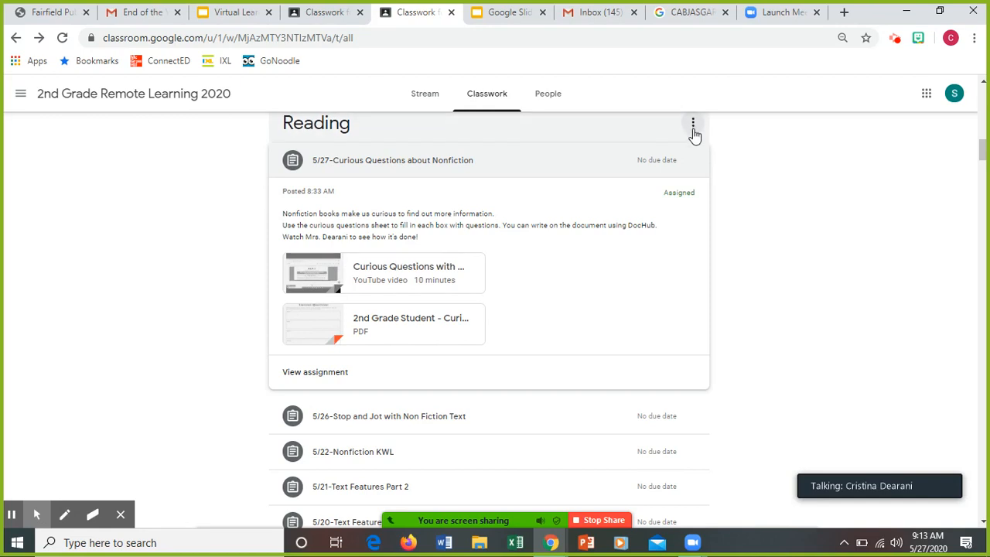
pyautogui.moveTo(912, 96)
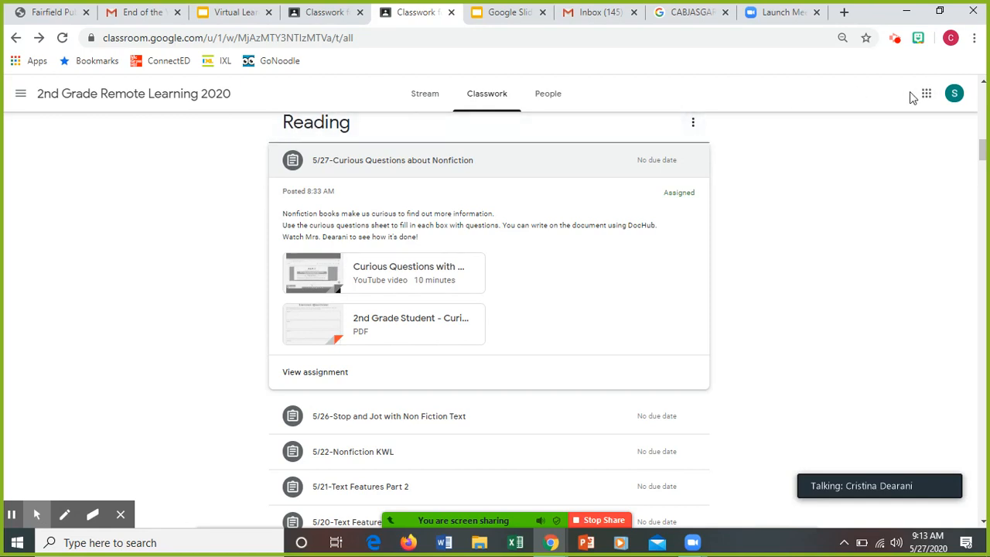
pyautogui.moveTo(844, 157)
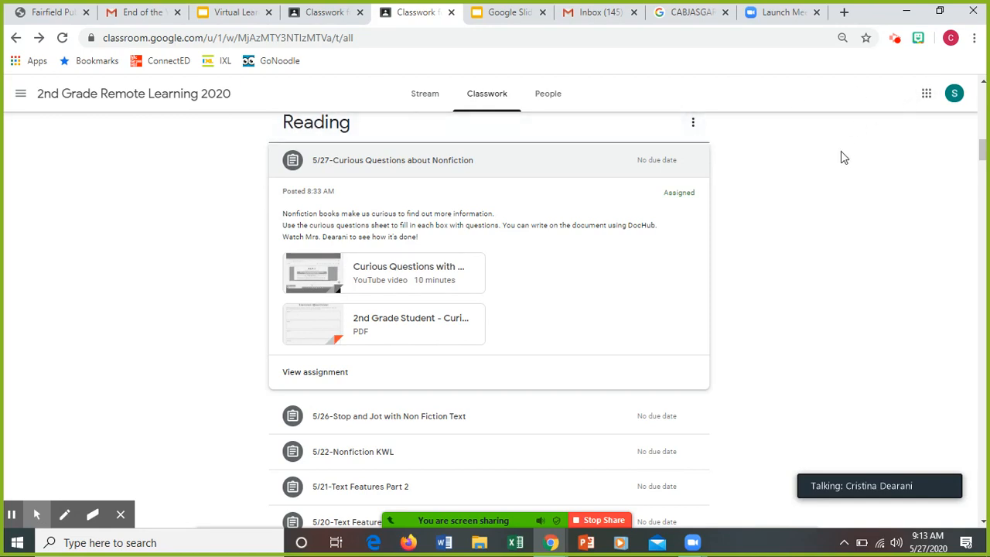
pyautogui.moveTo(312, 273)
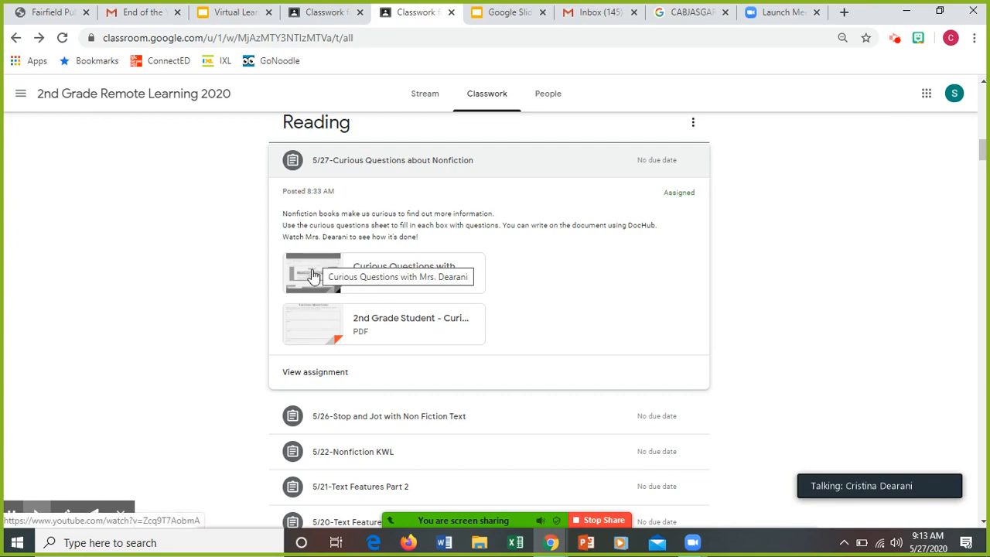
pyautogui.moveTo(358, 278)
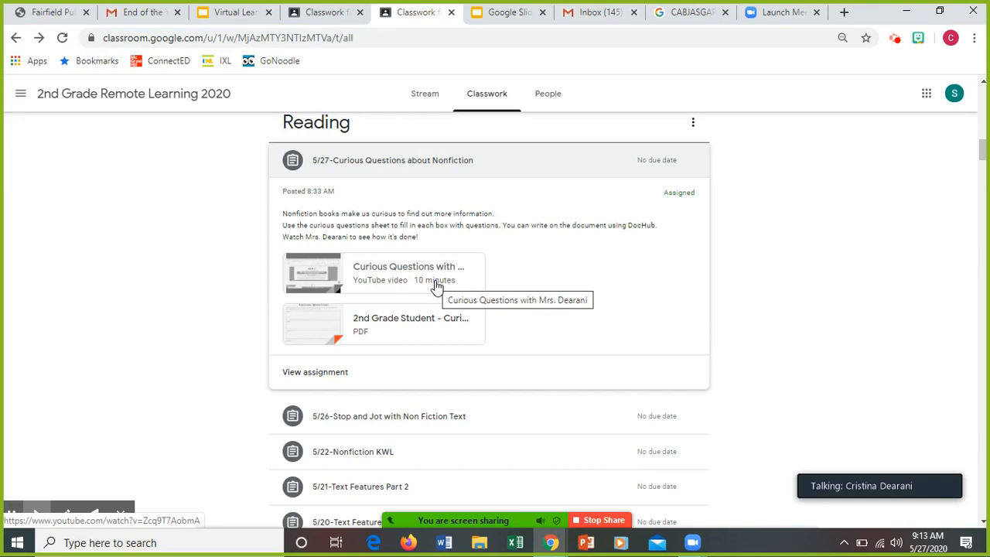
pyautogui.moveTo(321, 286)
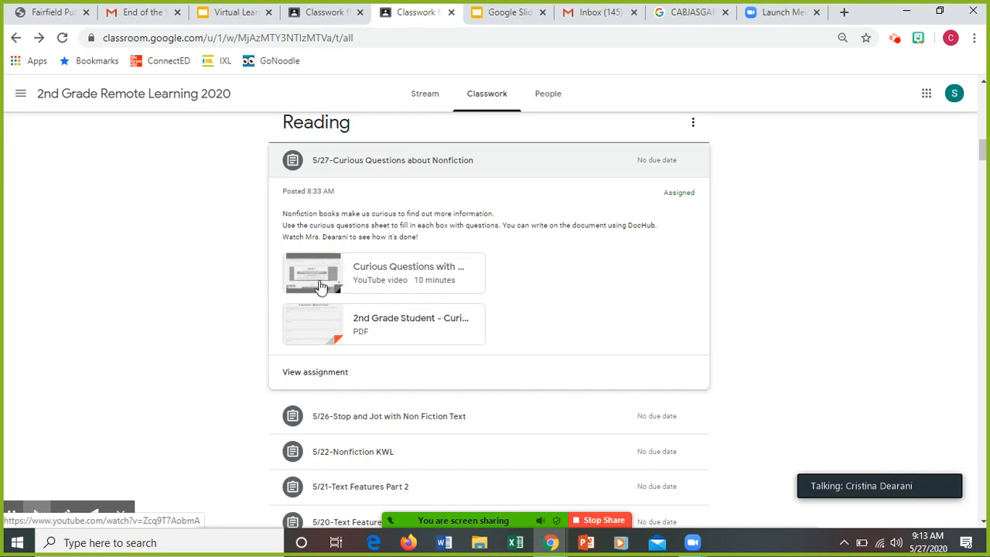
pyautogui.moveTo(315, 279)
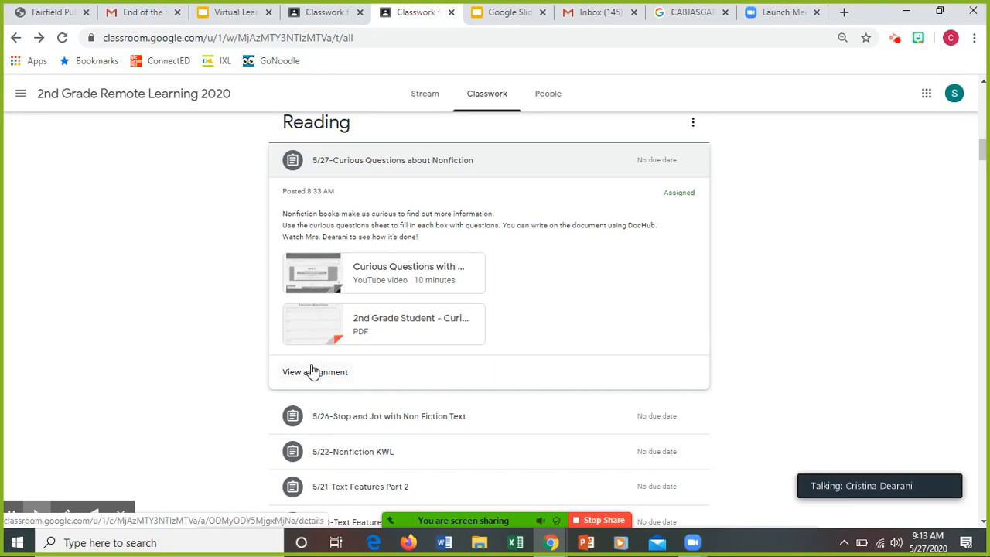
# Step: View the full Curious Questions assignment, preview its worksheet PDF under Your work, then close it
pyautogui.click(315, 371)
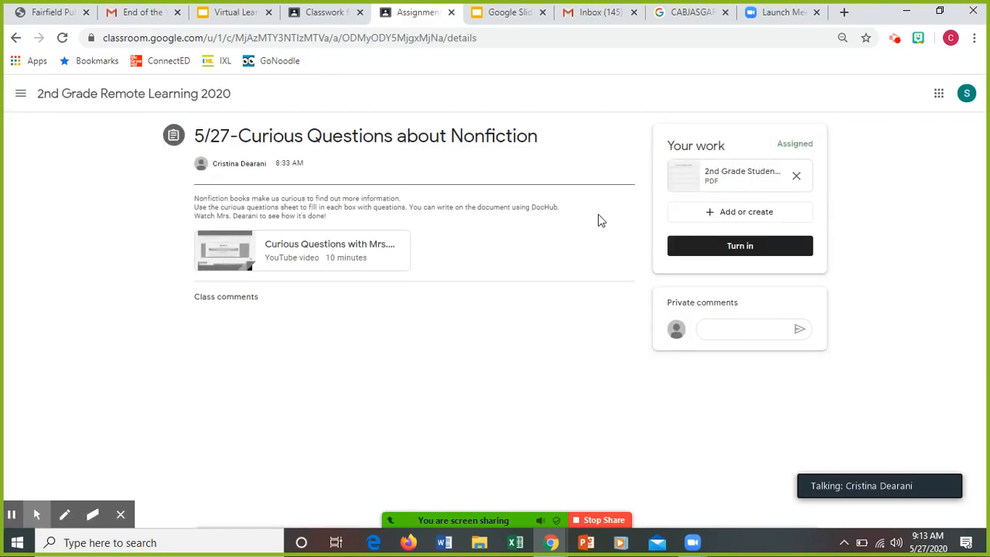
pyautogui.click(683, 177)
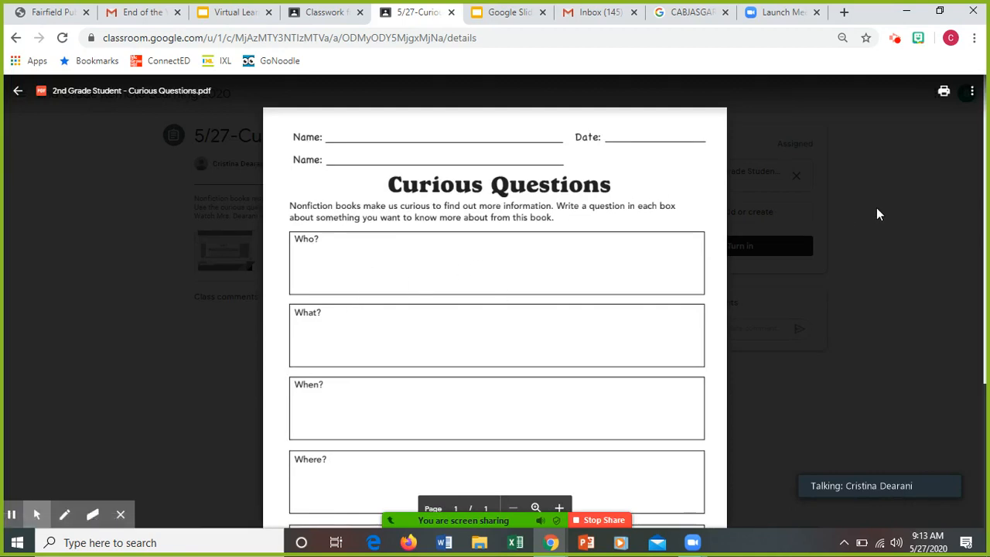
pyautogui.moveTo(971, 90)
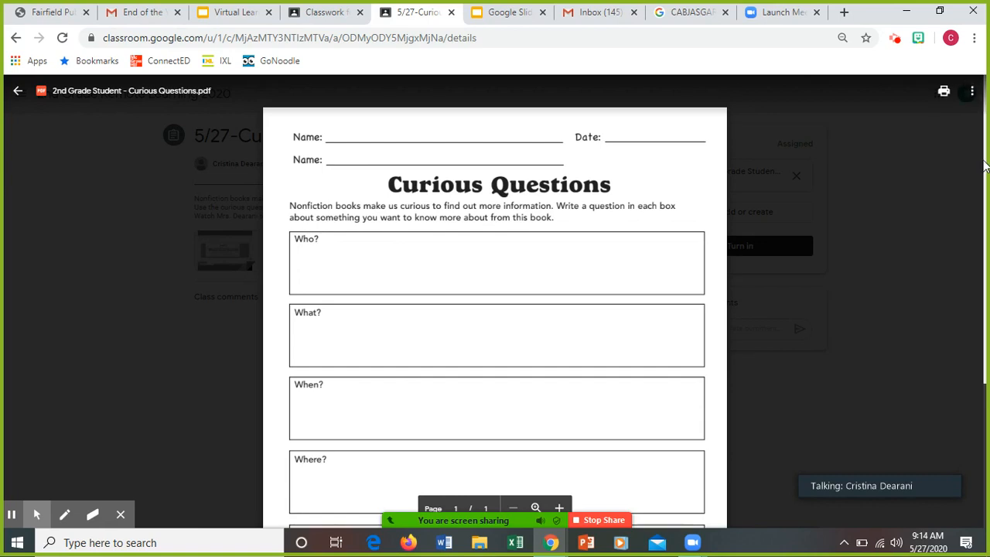
pyautogui.scroll(-3)
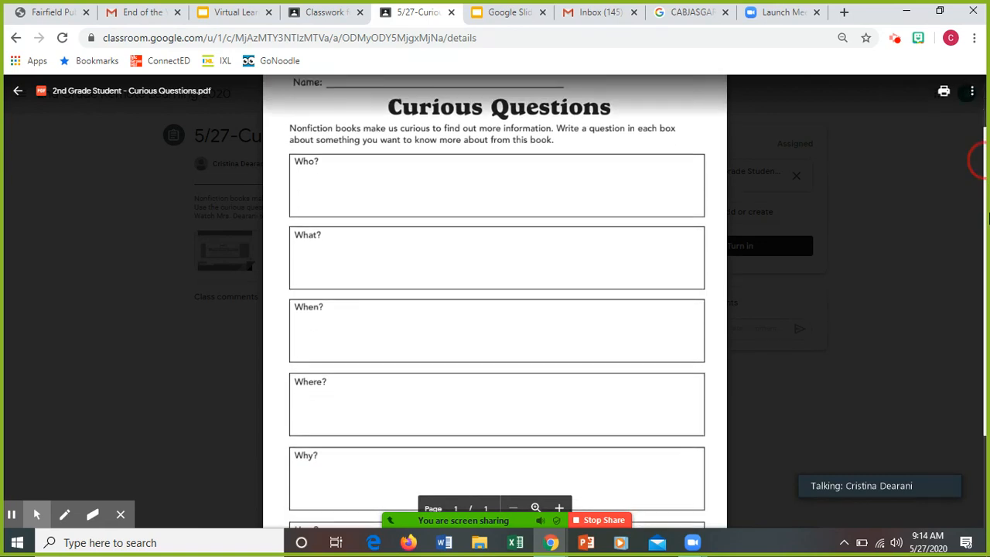
pyautogui.scroll(-3)
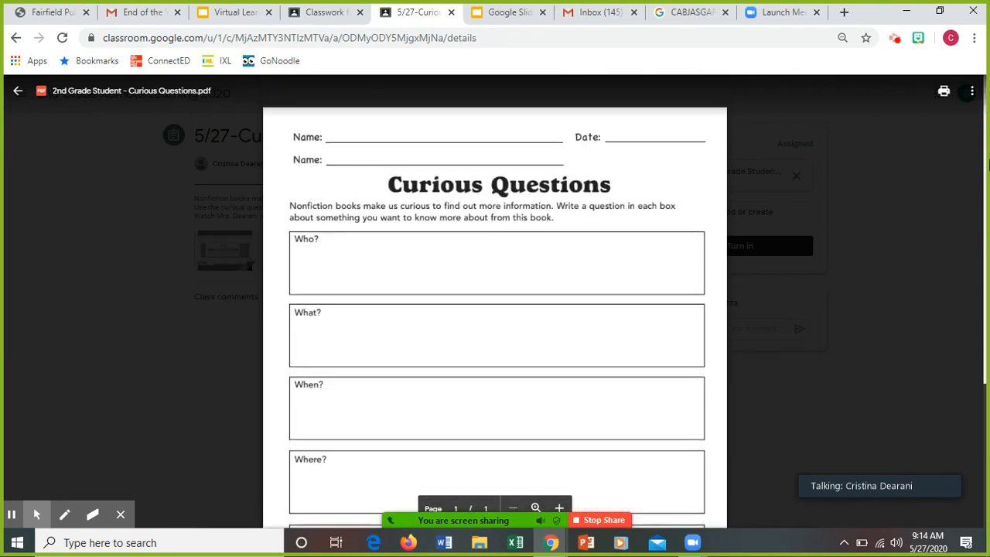
pyautogui.moveTo(602, 105)
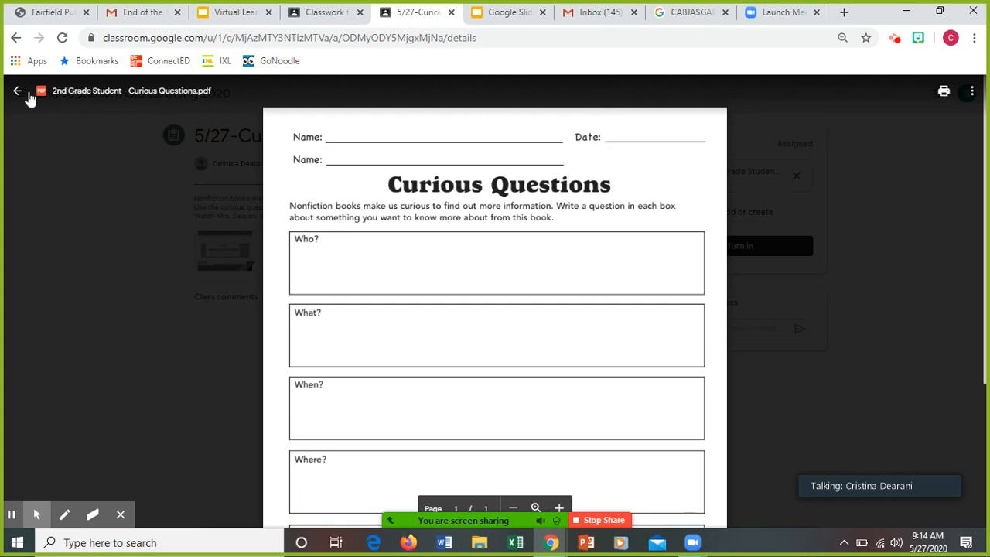
pyautogui.click(19, 91)
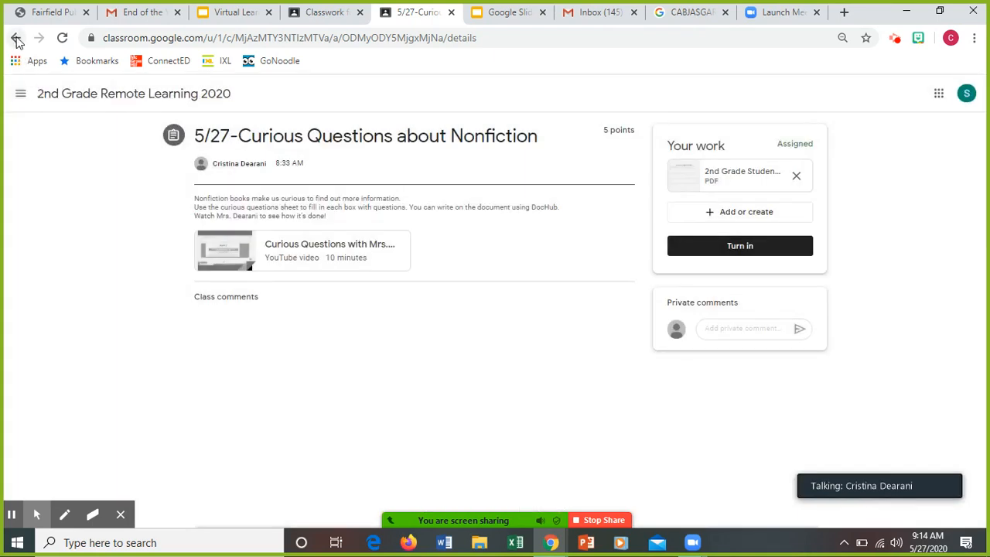
pyautogui.click(17, 37)
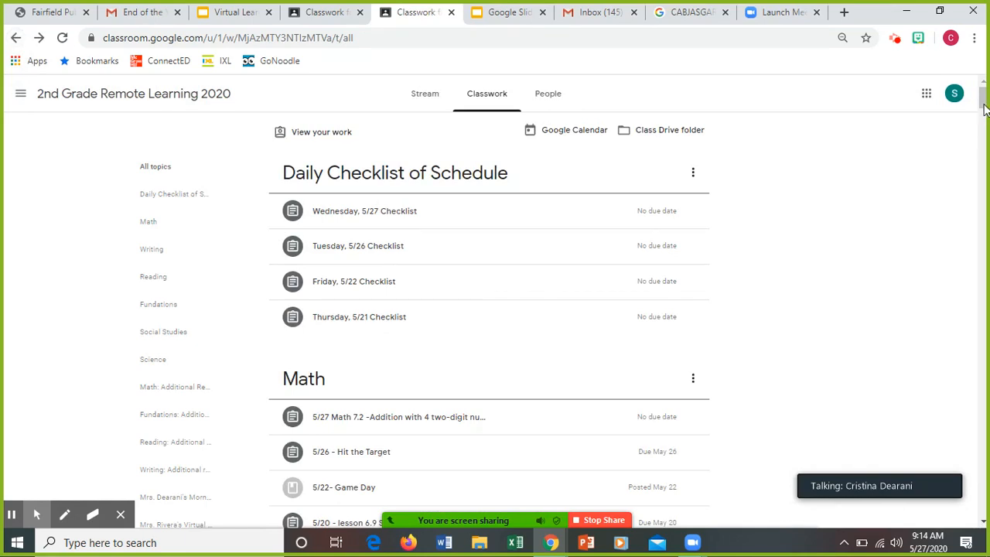
pyautogui.scroll(-3)
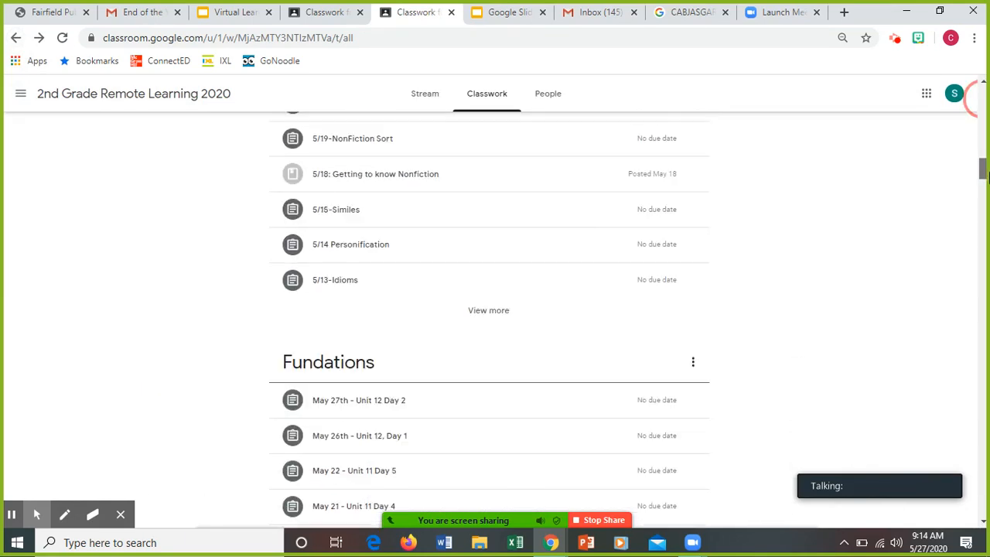
pyautogui.scroll(-3)
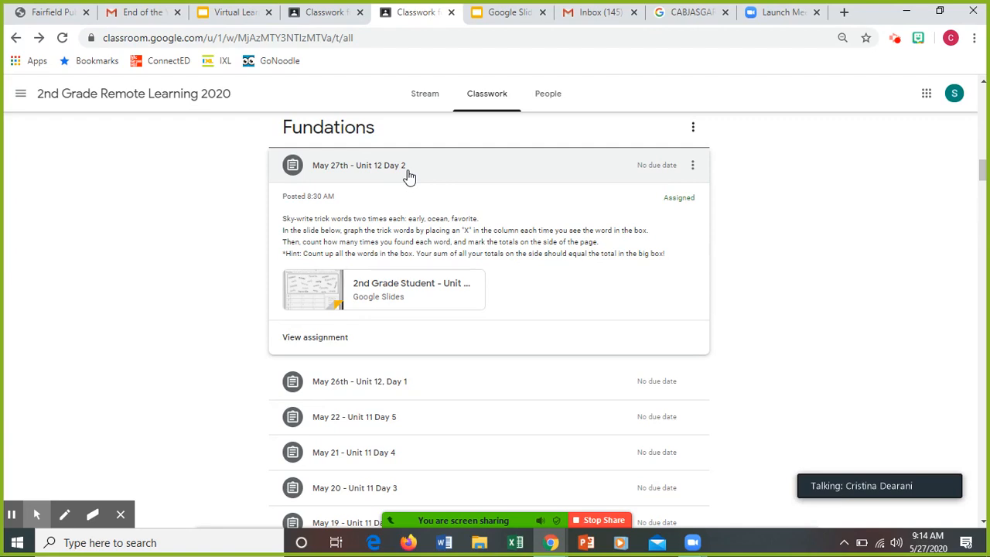
pyautogui.moveTo(310, 241)
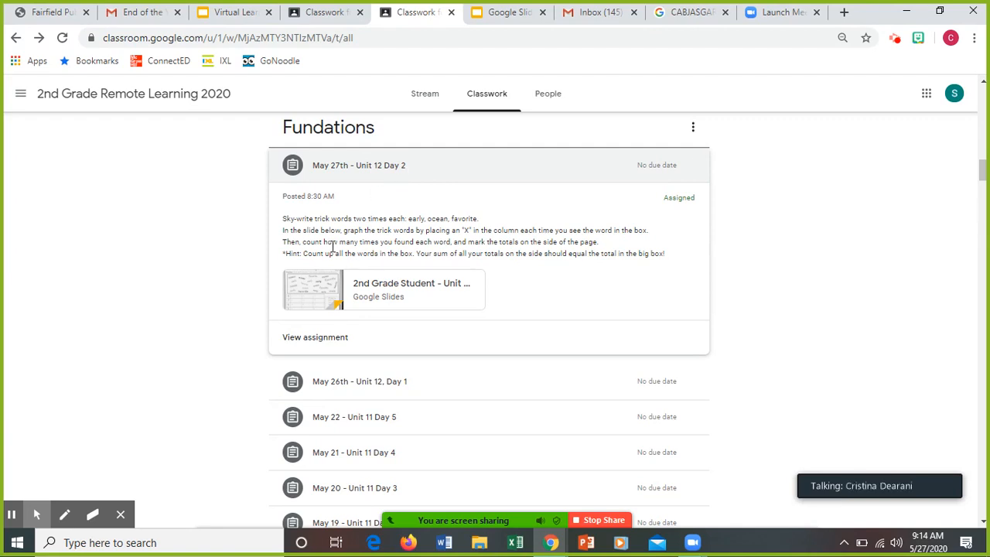
pyautogui.moveTo(322, 289)
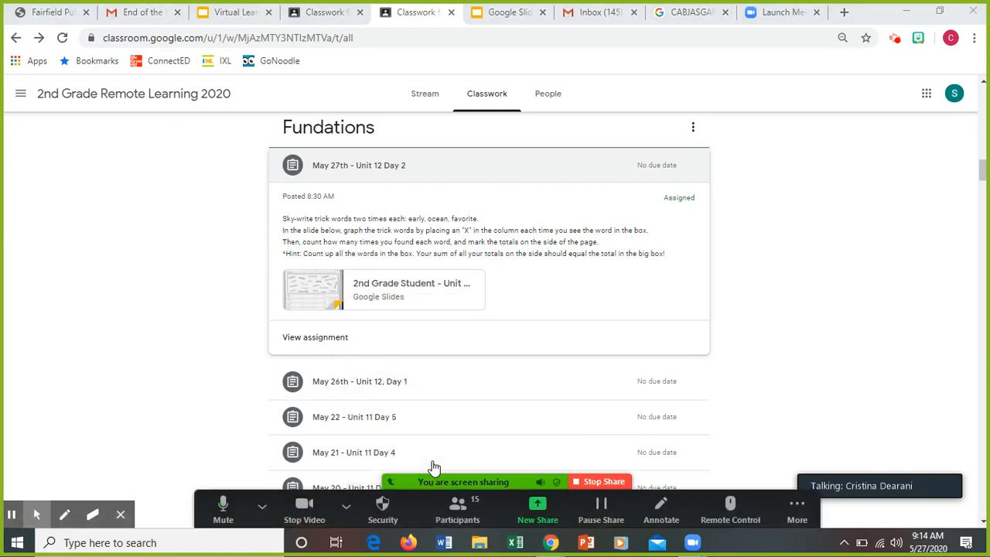
pyautogui.moveTo(433, 452)
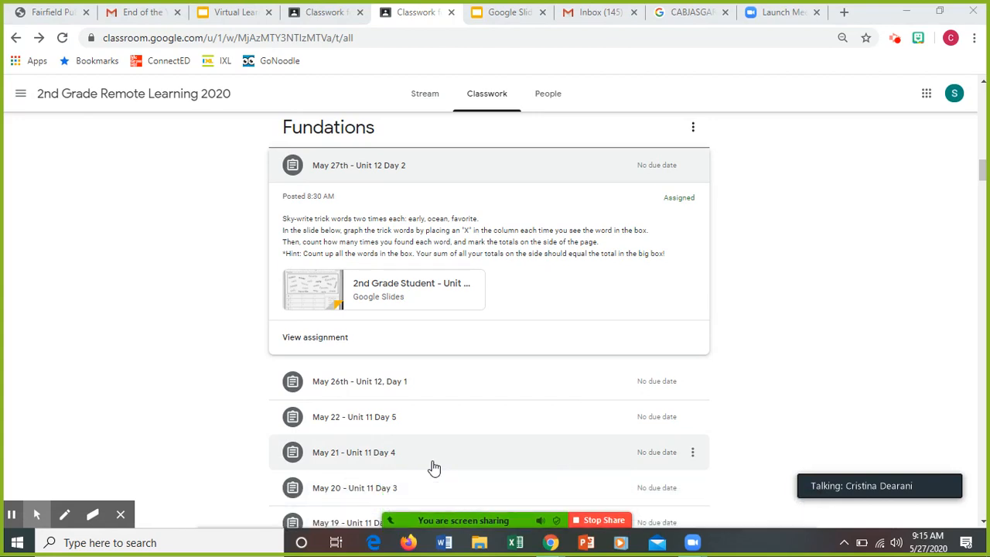
pyautogui.moveTo(329, 302)
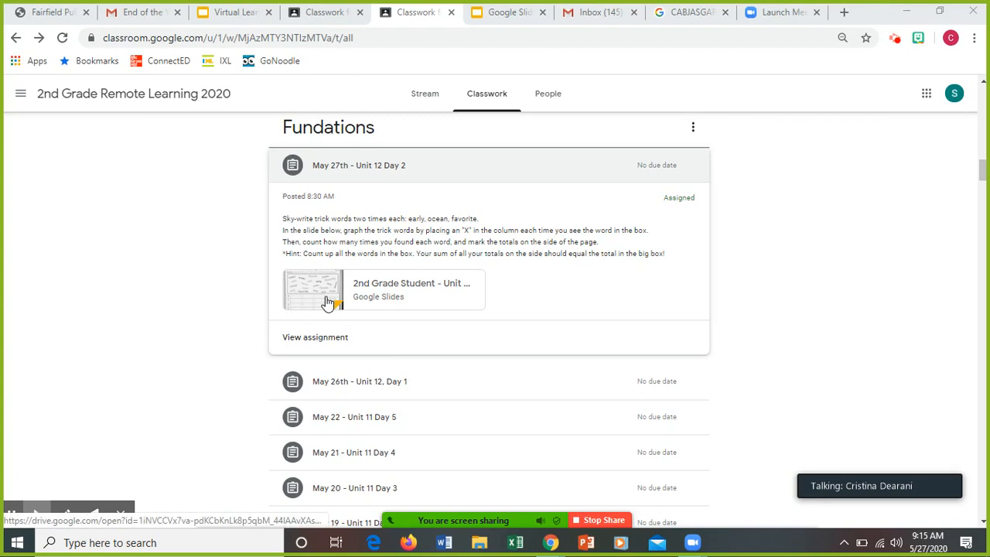
pyautogui.click(316, 337)
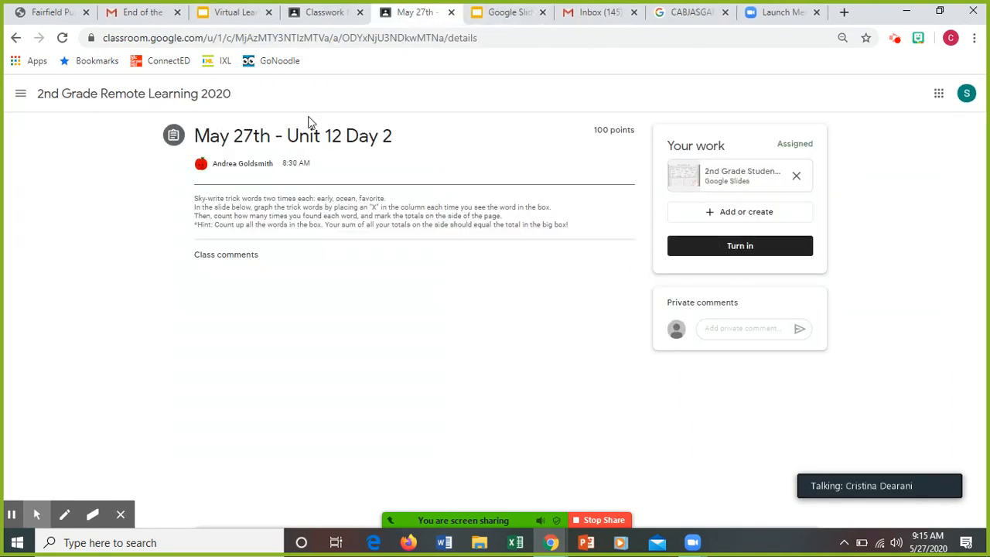
pyautogui.click(30, 40)
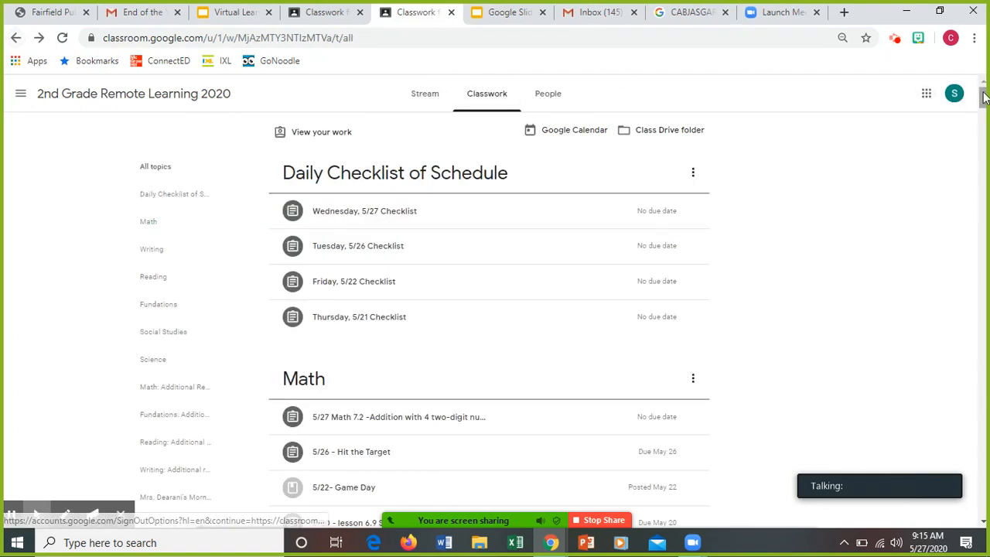
# Step: Expand the Social Studies Week of 5/25 American Symbols post and scroll its video, form and doc attachments
pyautogui.scroll(-3)
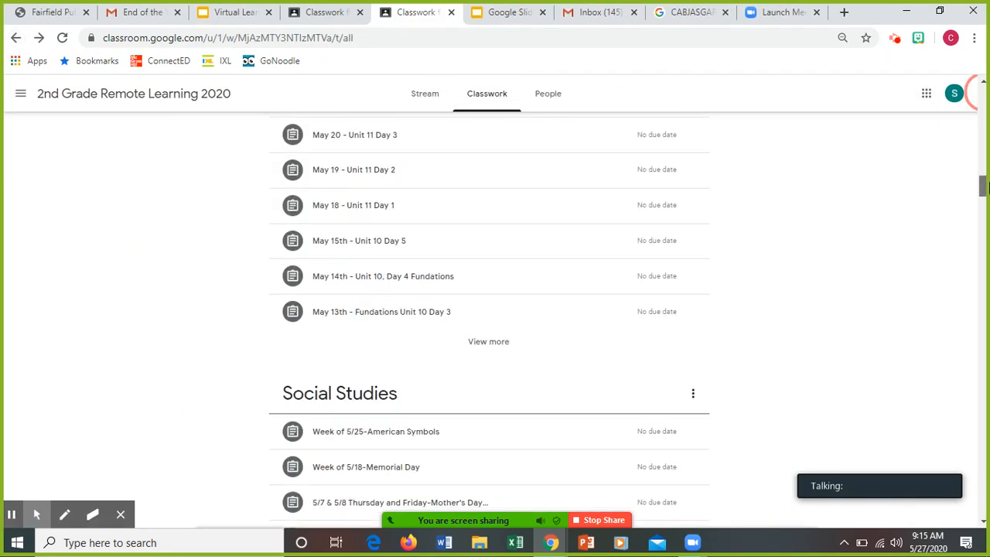
pyautogui.scroll(-3)
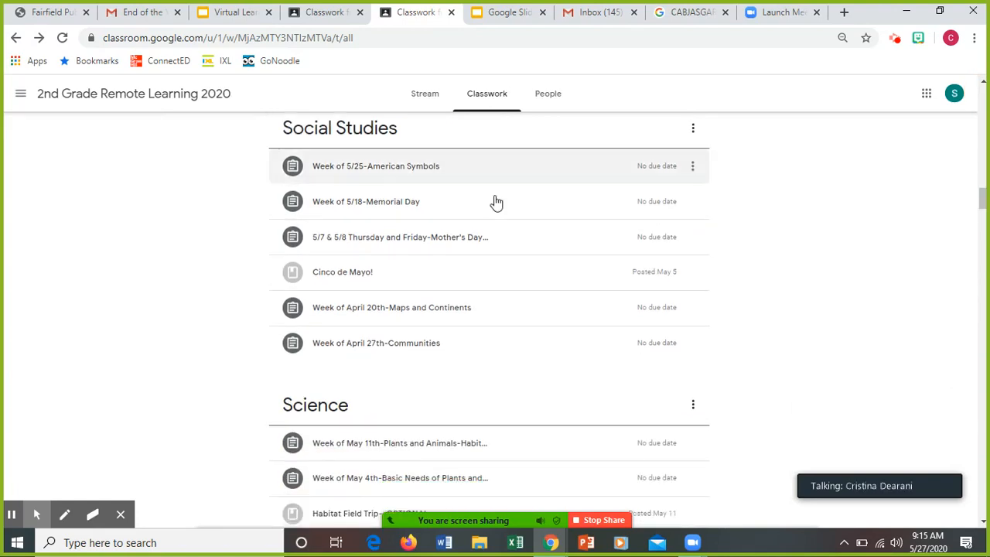
pyautogui.click(376, 165)
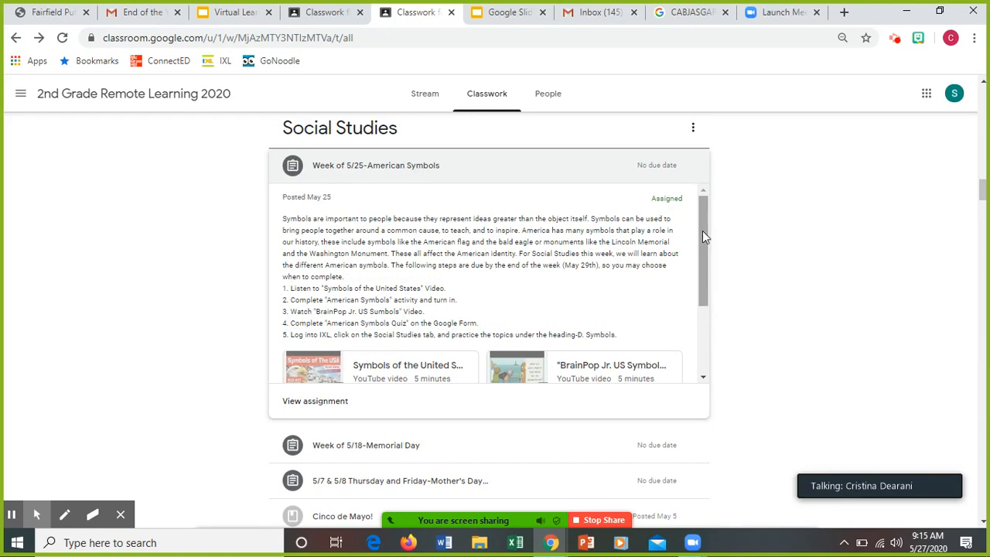
pyautogui.scroll(-3)
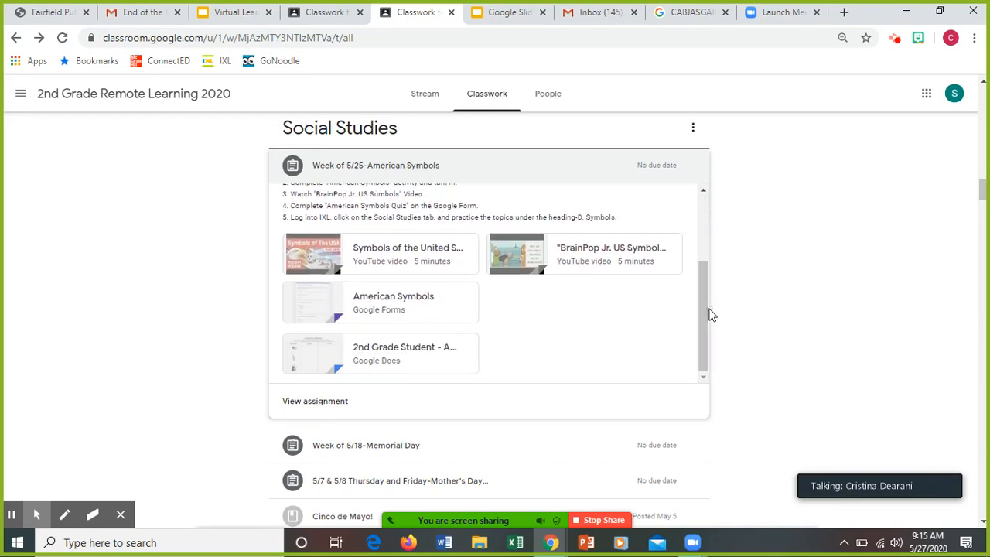
pyautogui.moveTo(556, 271)
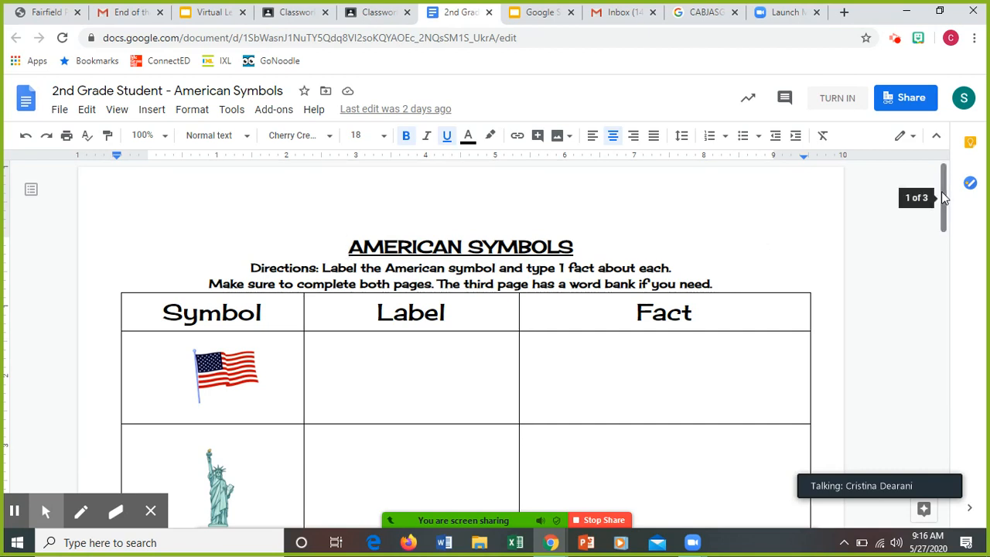
pyautogui.scroll(-3)
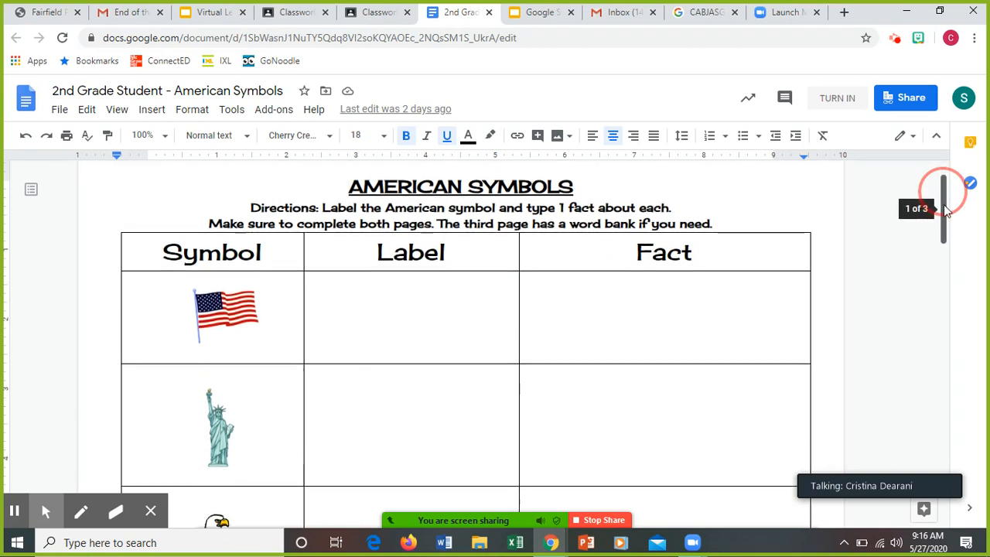
pyautogui.scroll(-3)
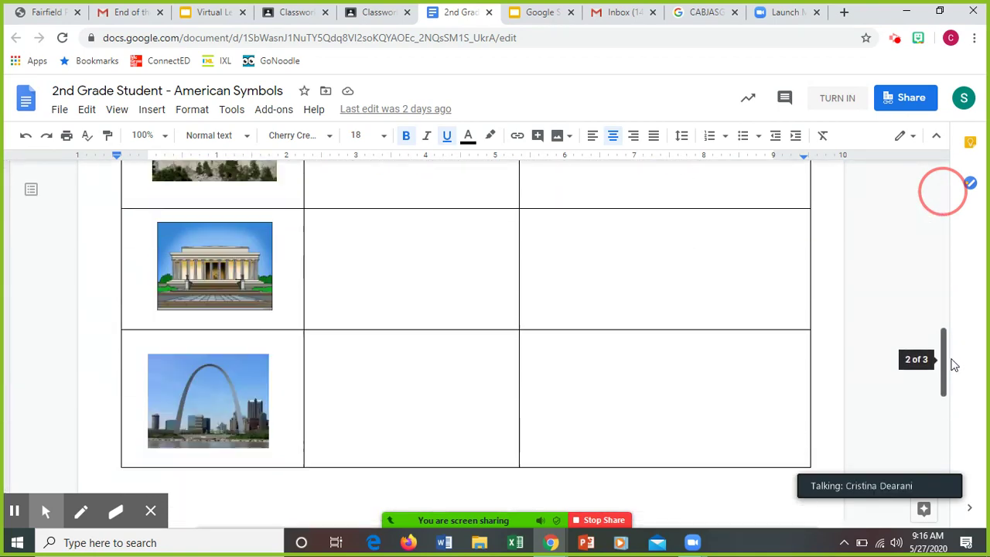
pyautogui.scroll(-3)
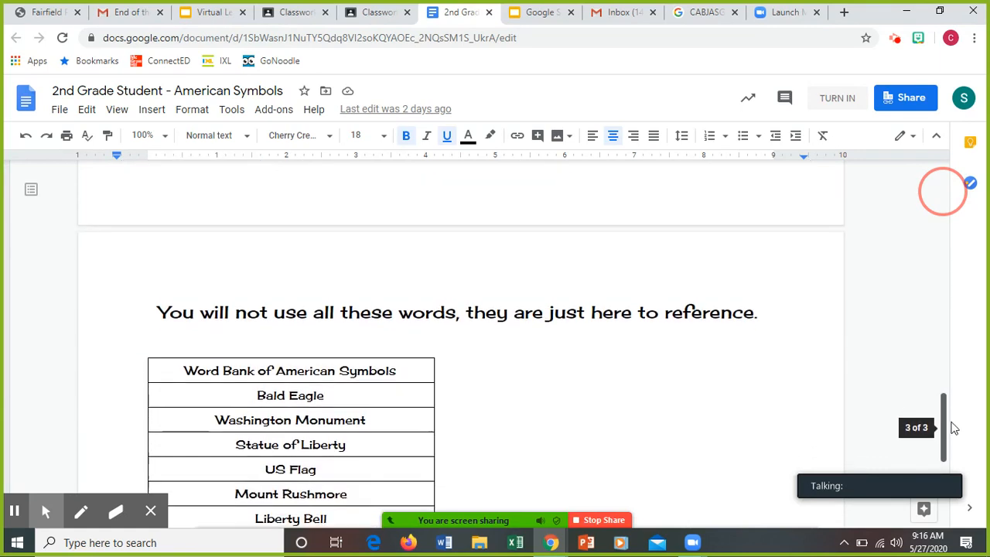
pyautogui.scroll(-3)
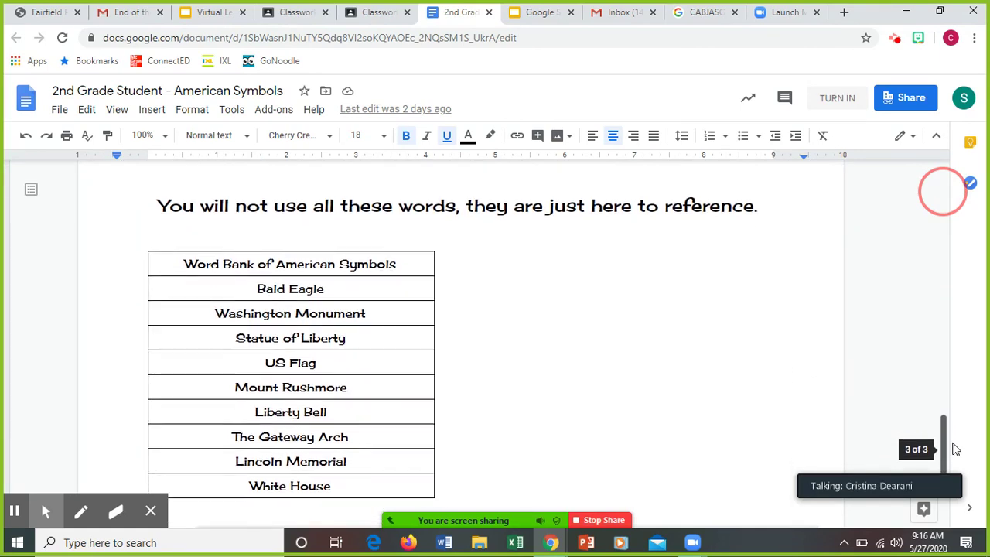
pyautogui.scroll(-3)
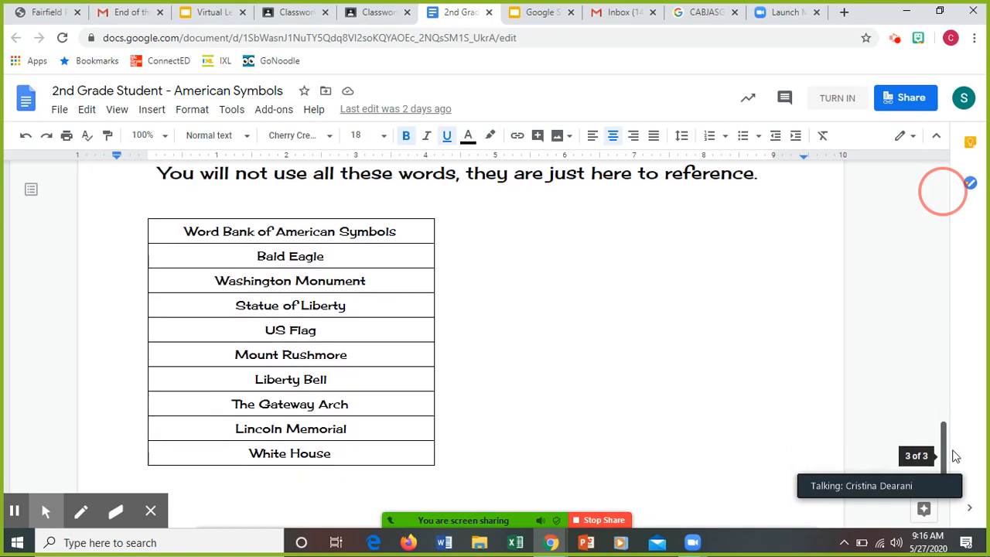
pyautogui.scroll(-3)
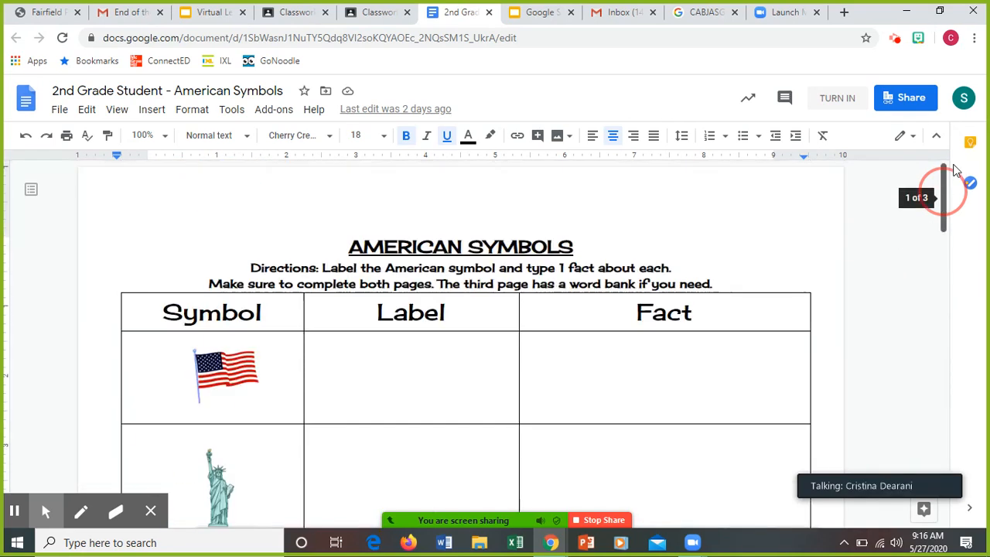
pyautogui.moveTo(501, 114)
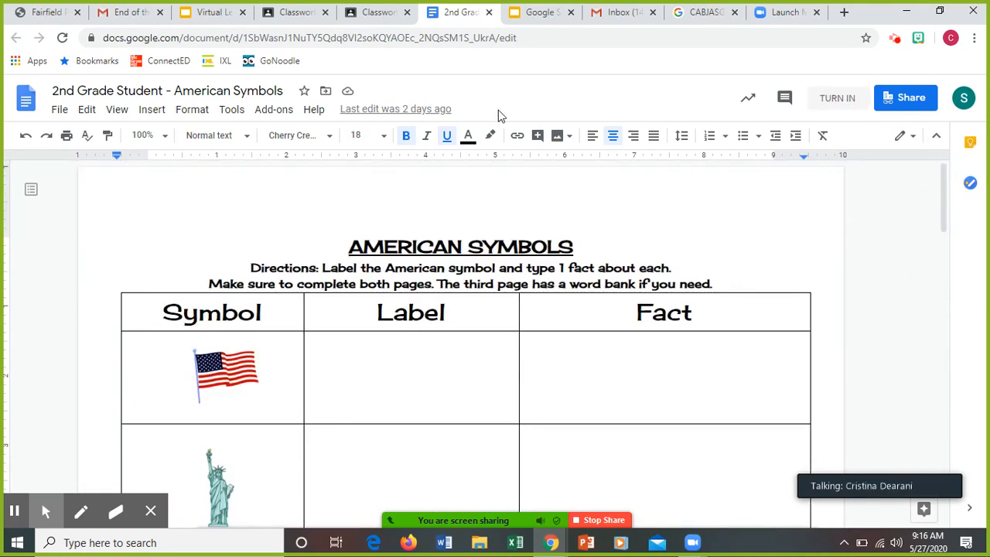
pyautogui.click(489, 12)
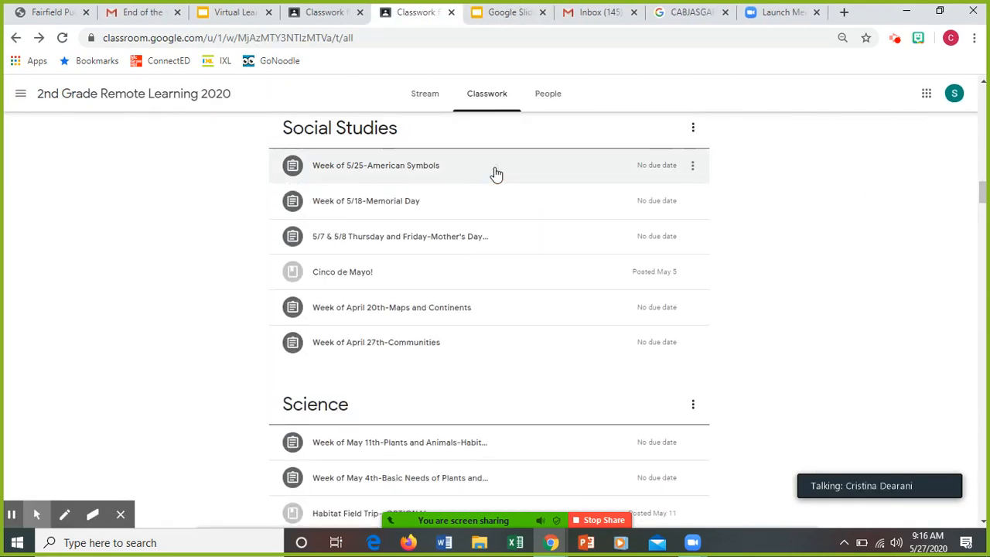
pyautogui.moveTo(867, 65)
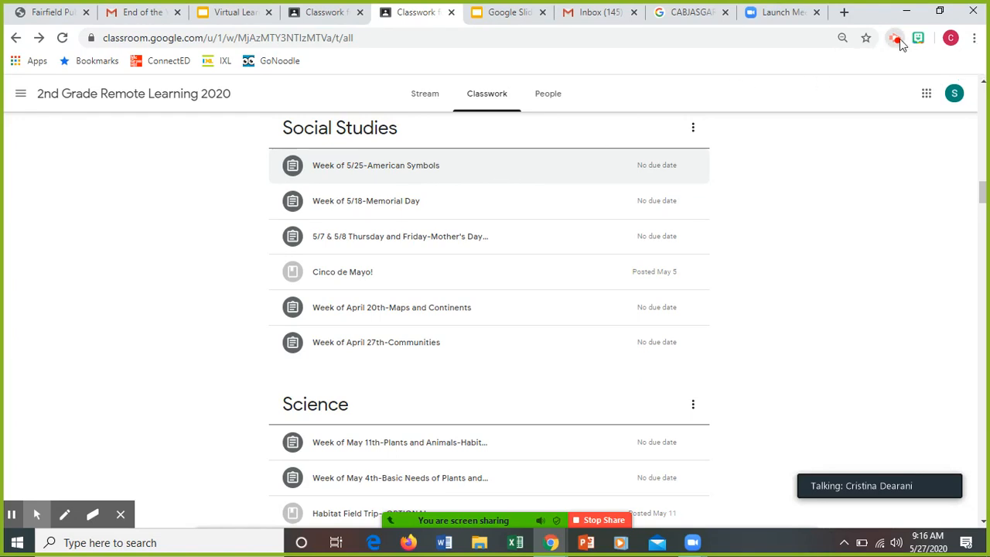
# Step: Close the American Symbols Google Docs tab to return to the Social Studies topic list
pyautogui.click(897, 37)
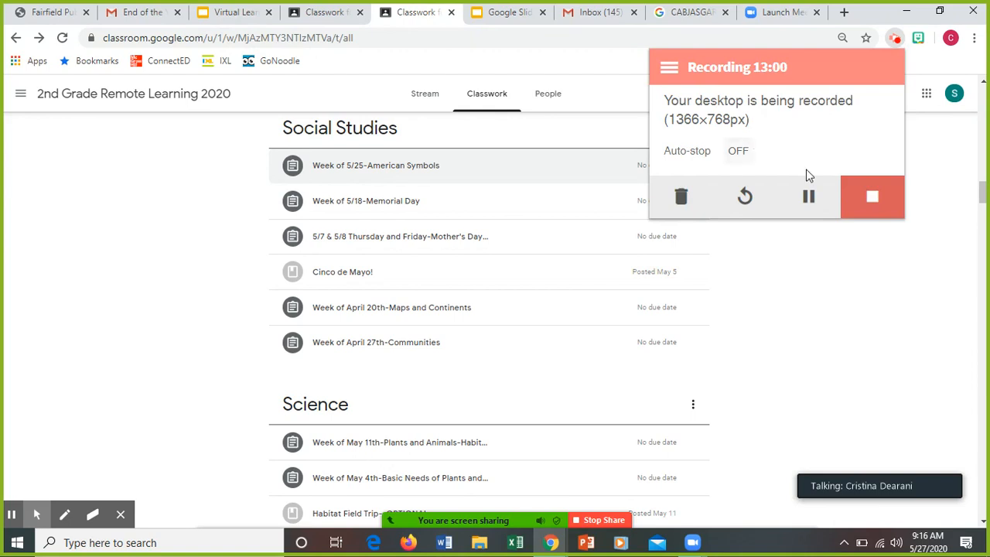